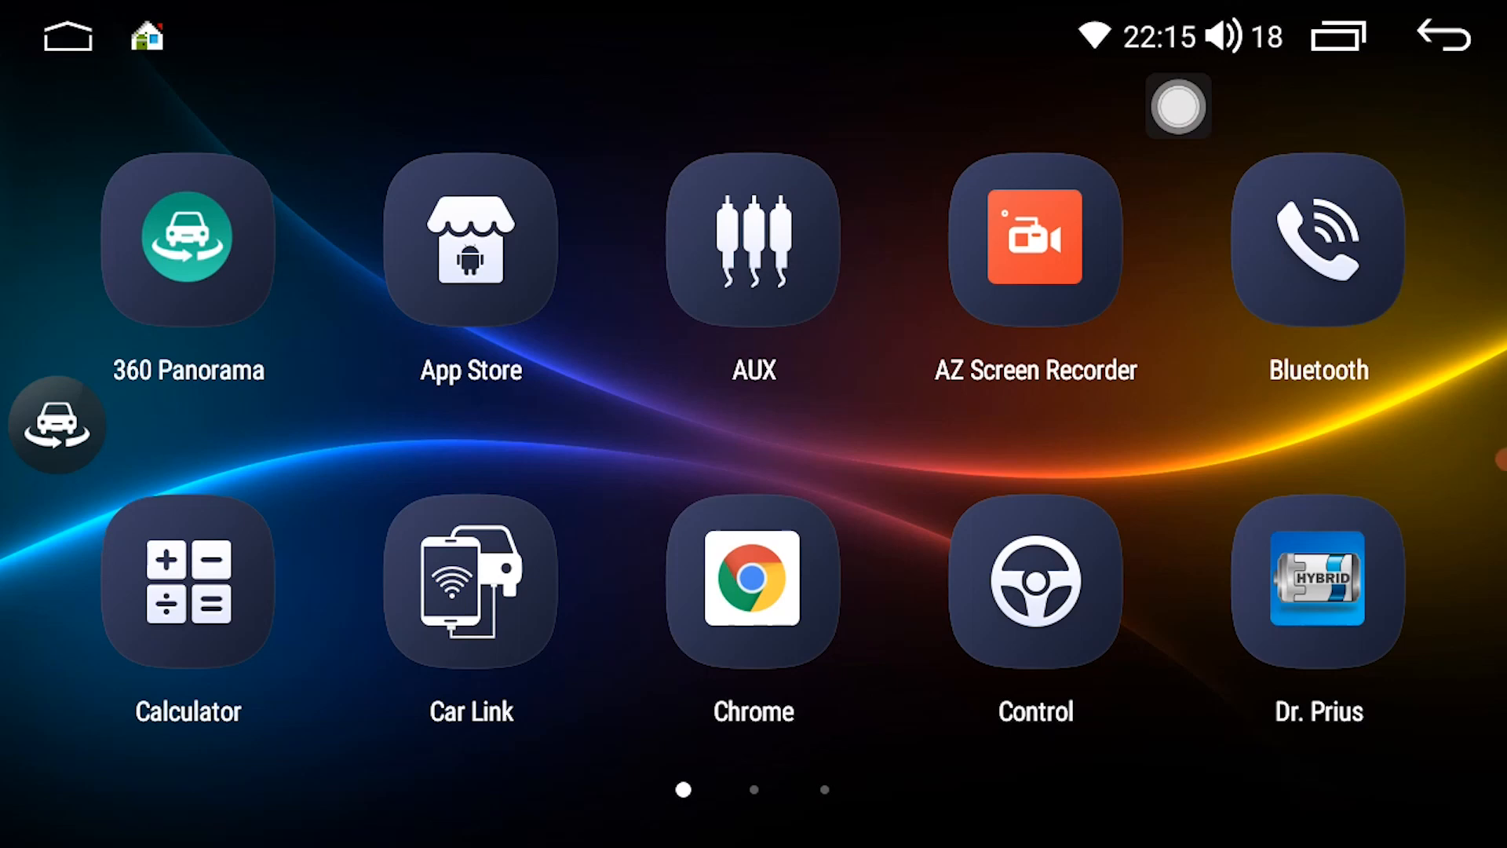
# Step: Launch OBDLink from the second home screen page
pyautogui.hscroll(-3)
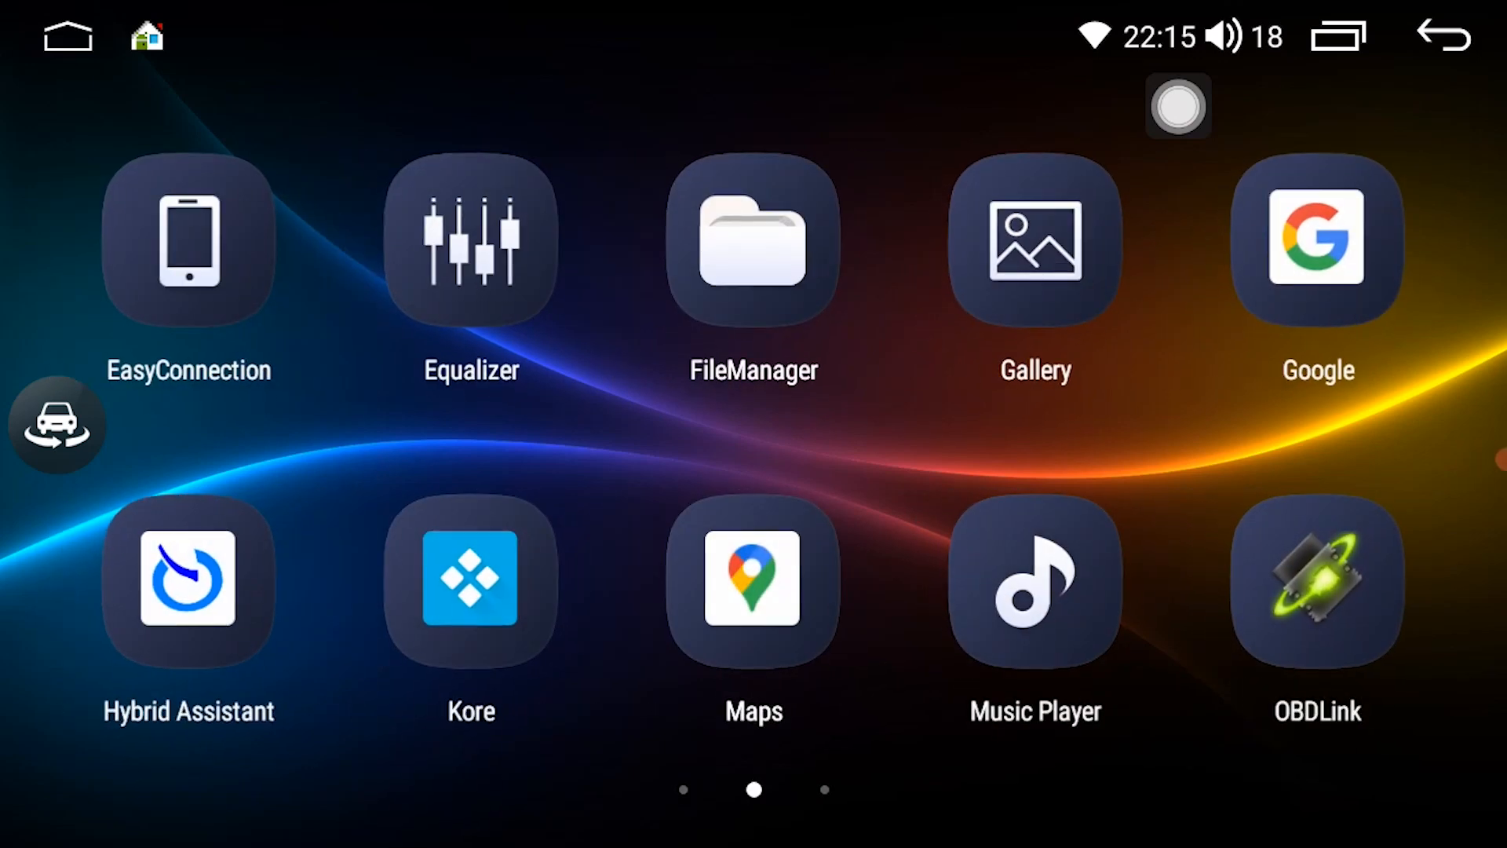
pyautogui.click(1316, 579)
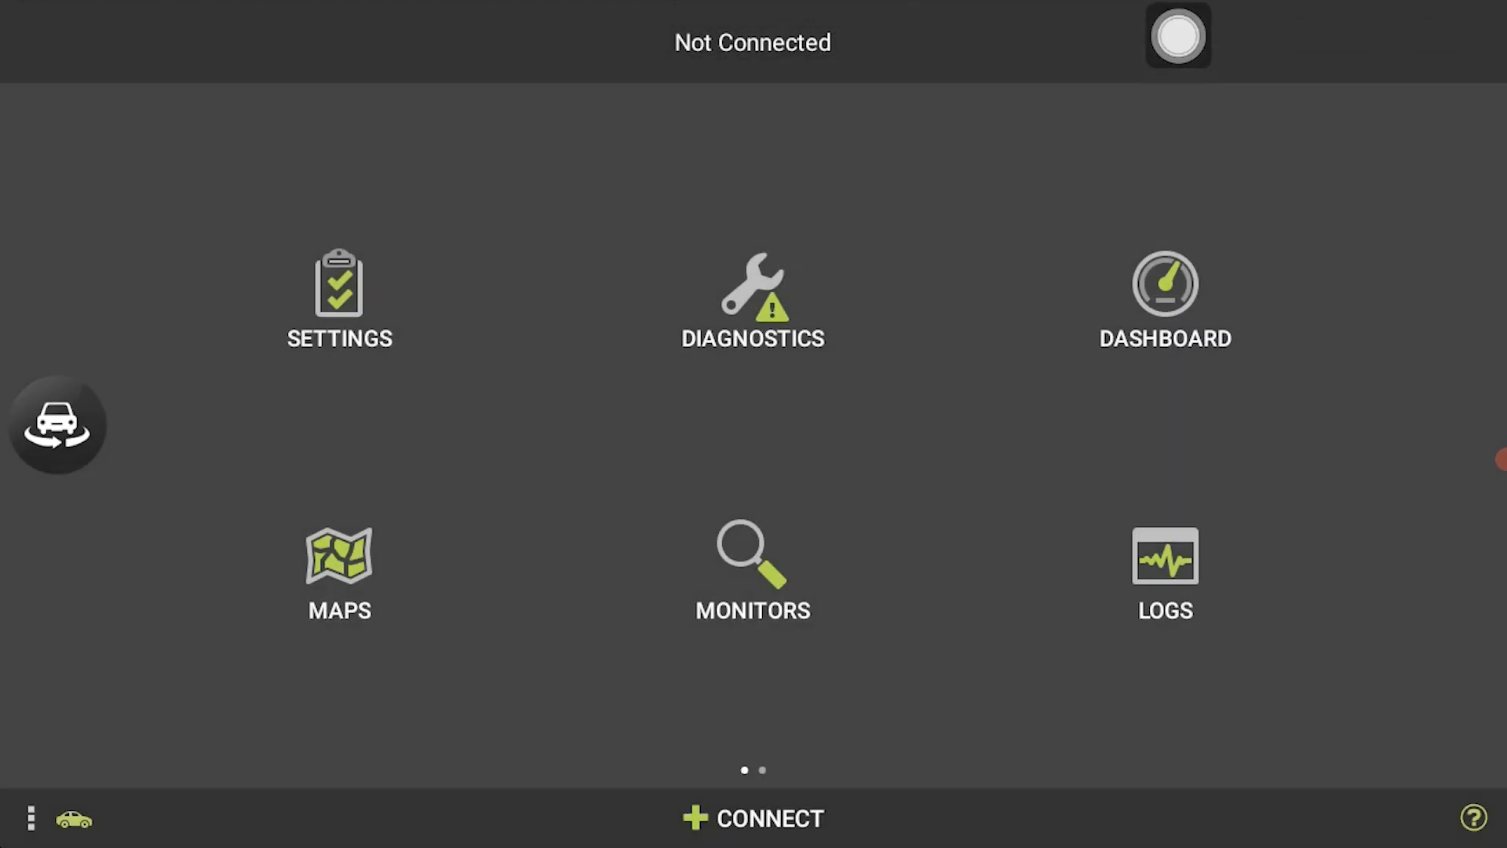
# Step: Connect to the 2013 Prius PHV, dismiss the new-vehicle notice, and view diagnostics showing P0171 and P0136
pyautogui.click(752, 818)
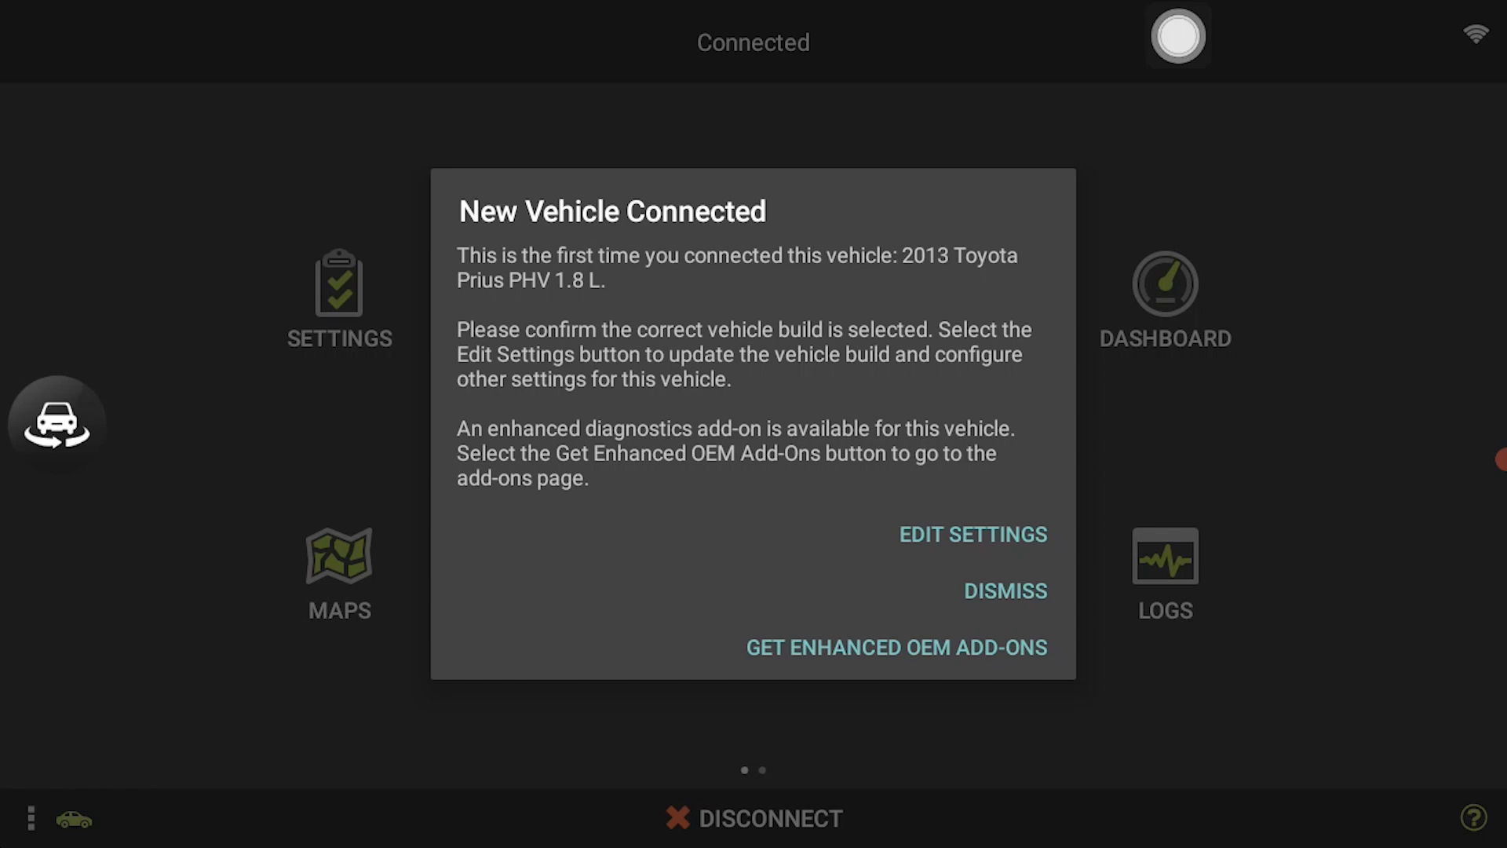
pyautogui.click(1003, 591)
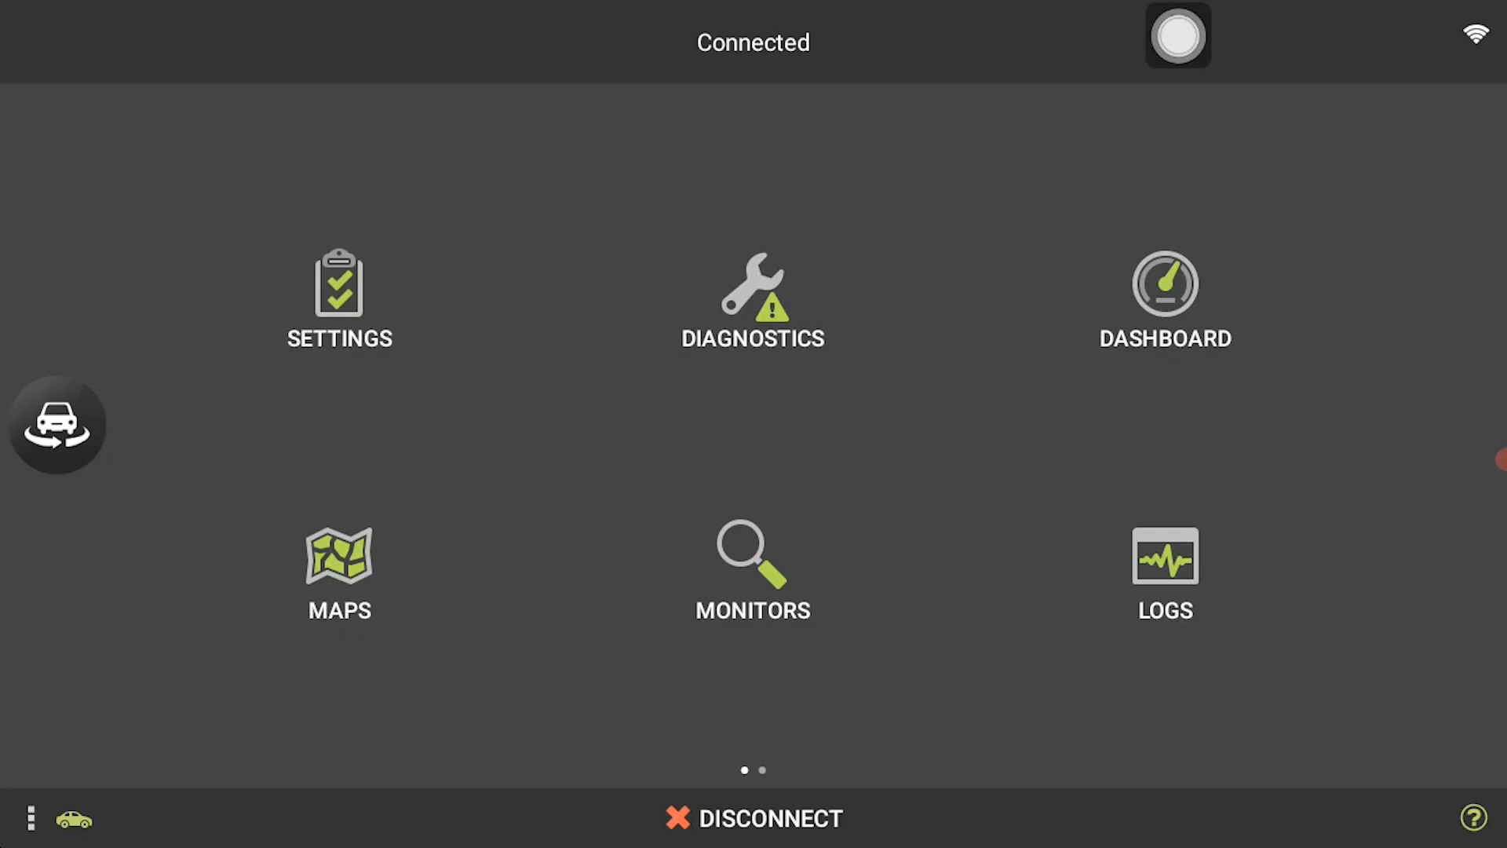
pyautogui.click(752, 298)
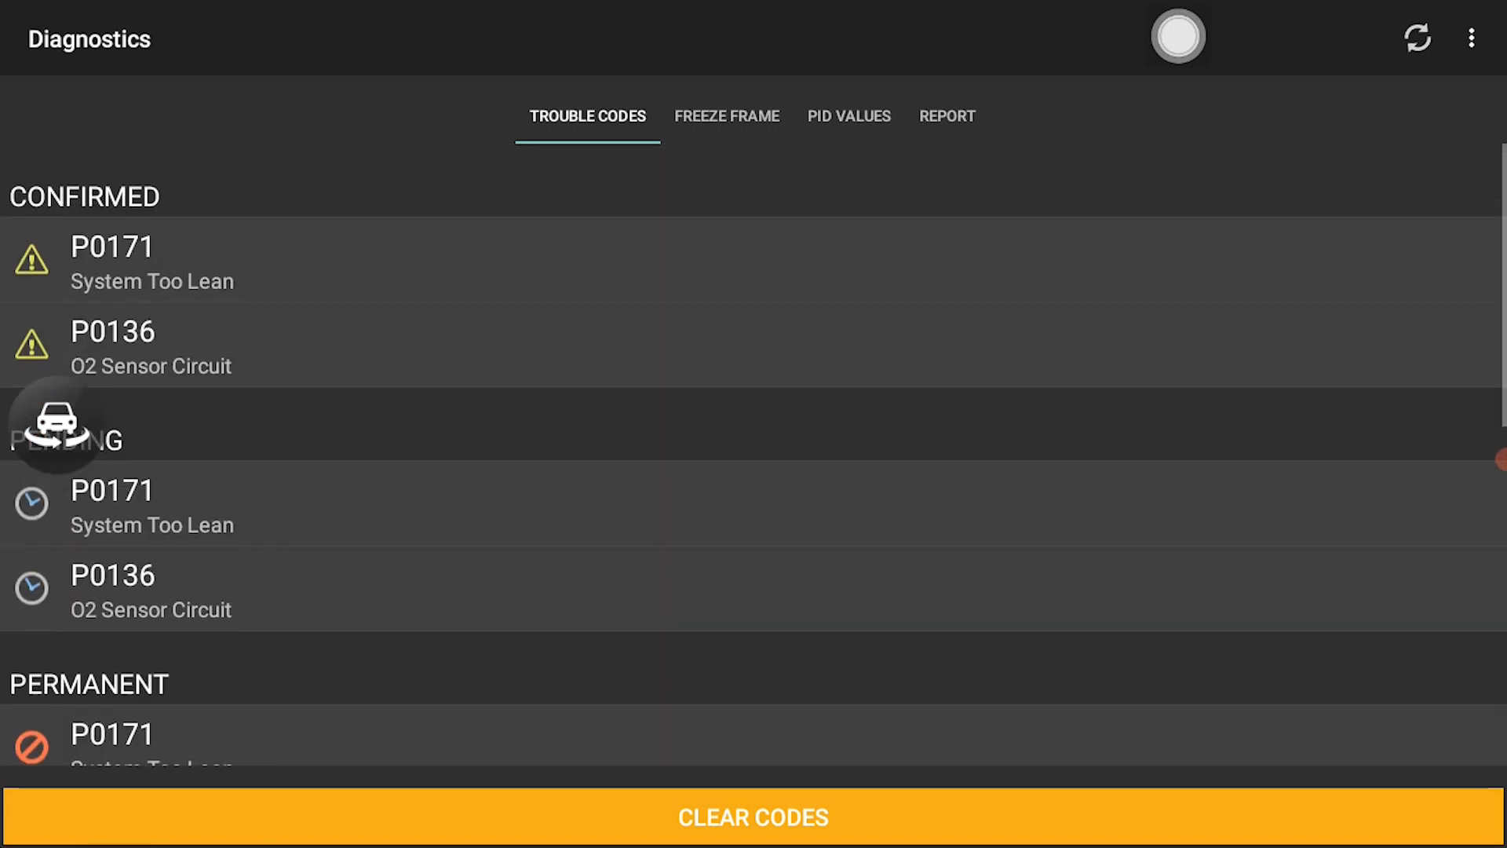
# Step: Clear the stored trouble codes, review PID values and freeze frame data, then return to the main menu
pyautogui.click(752, 816)
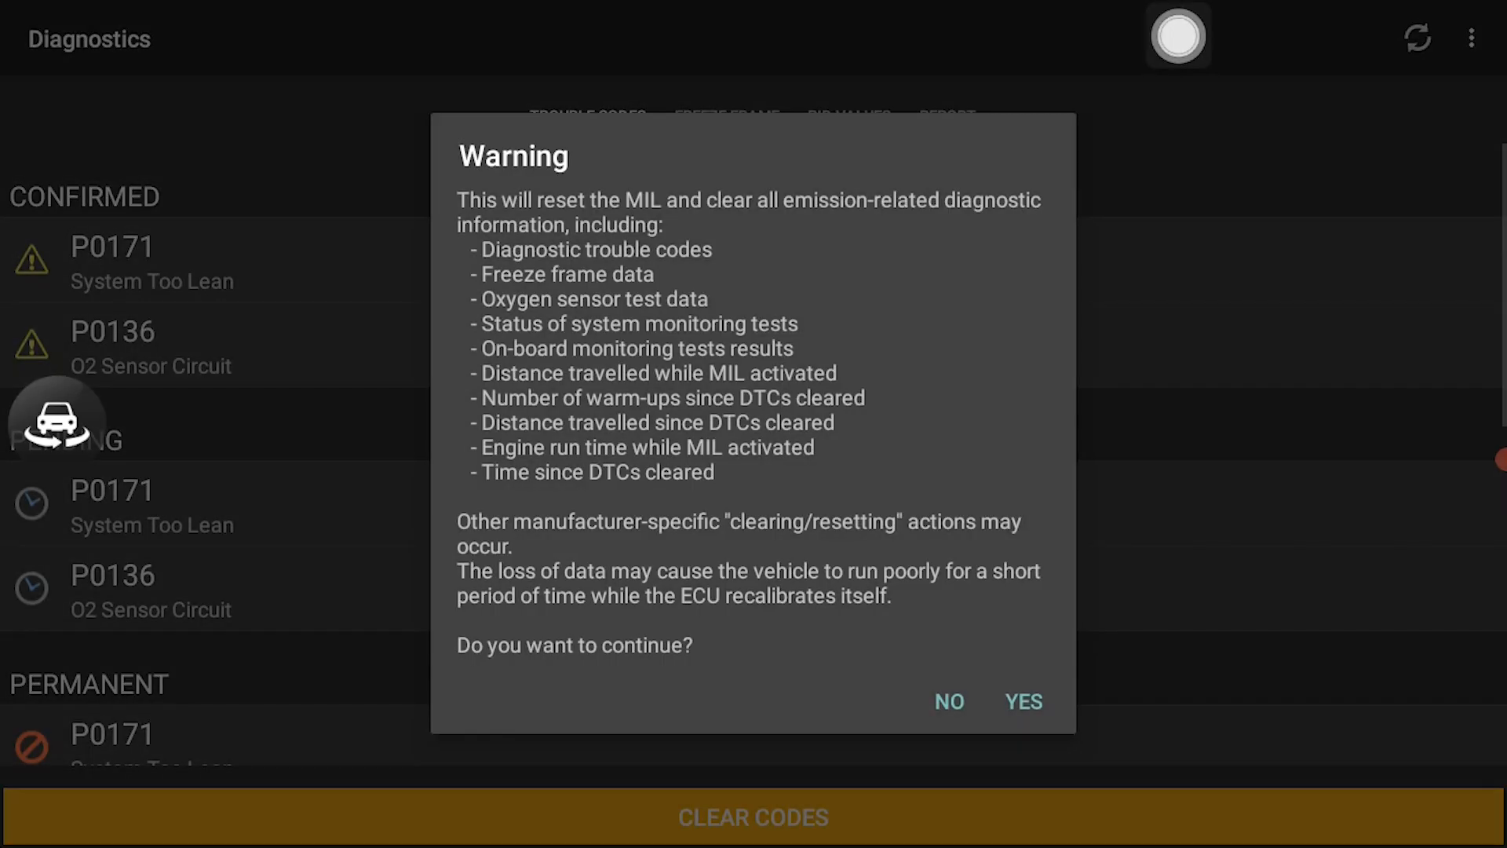
pyautogui.click(1022, 702)
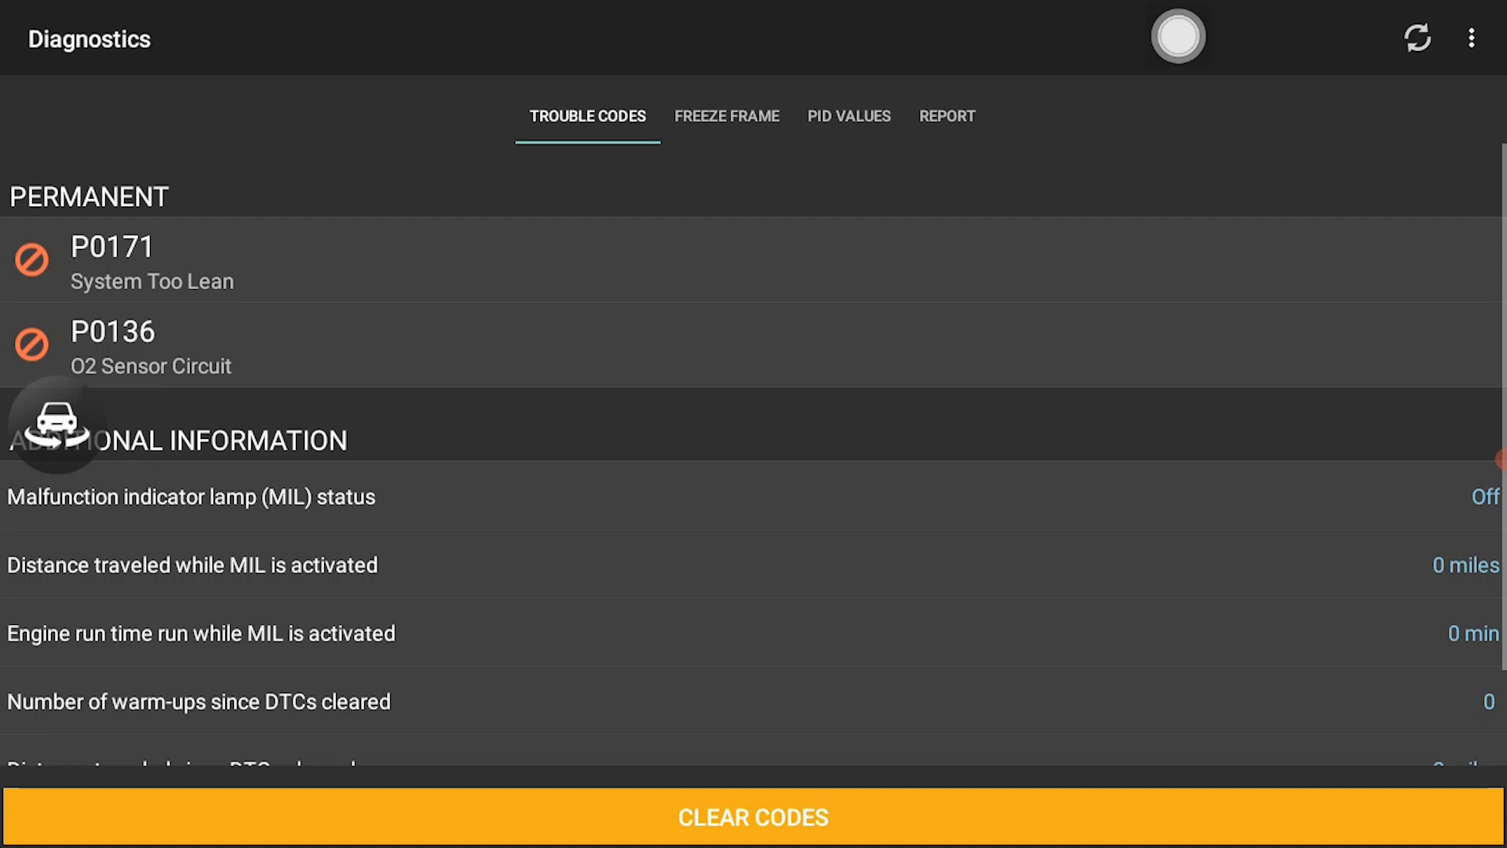
pyautogui.click(848, 115)
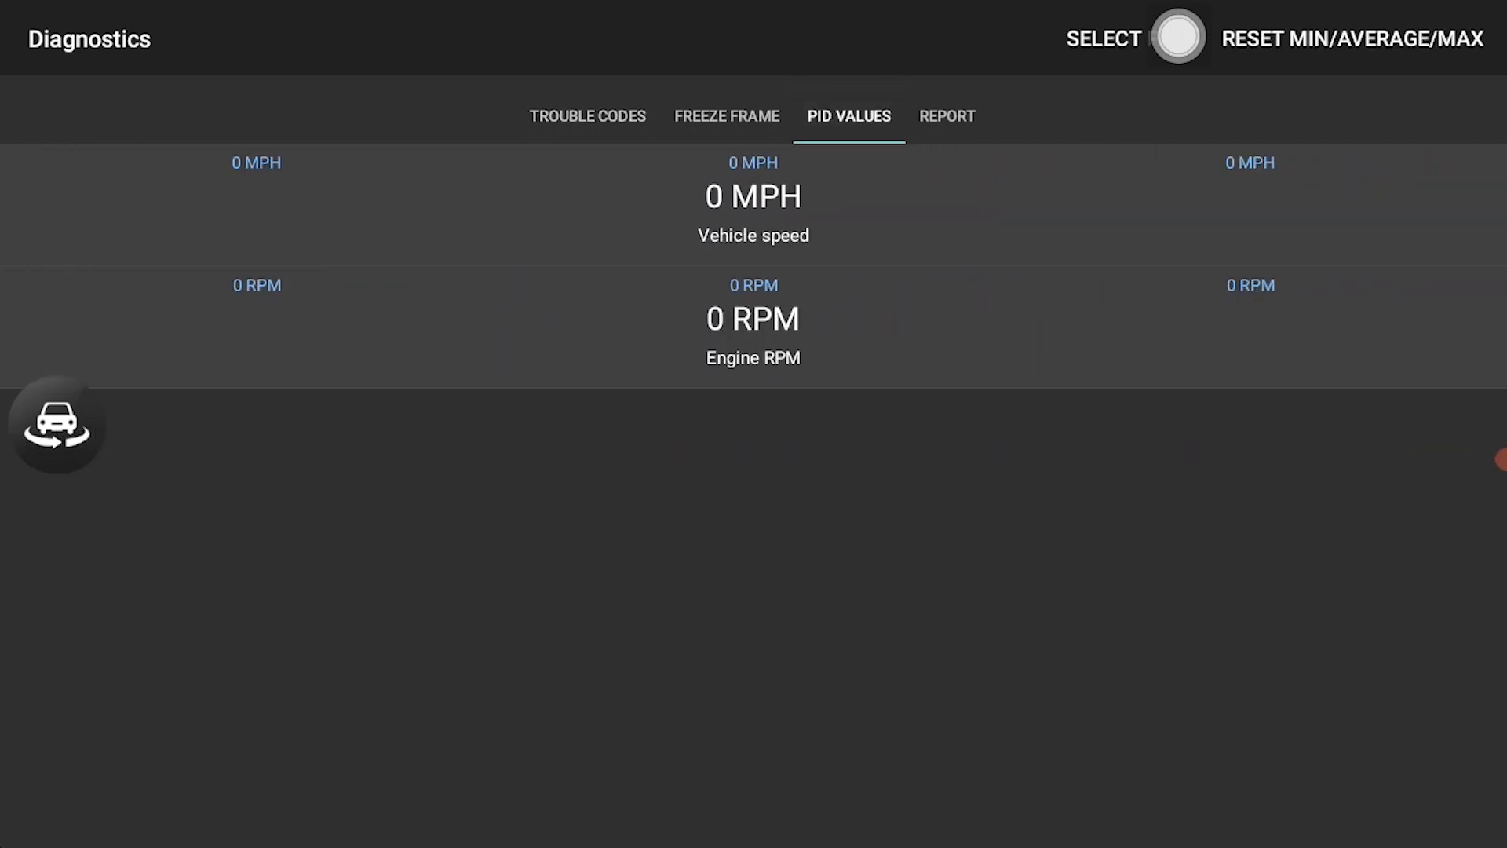
pyautogui.click(725, 114)
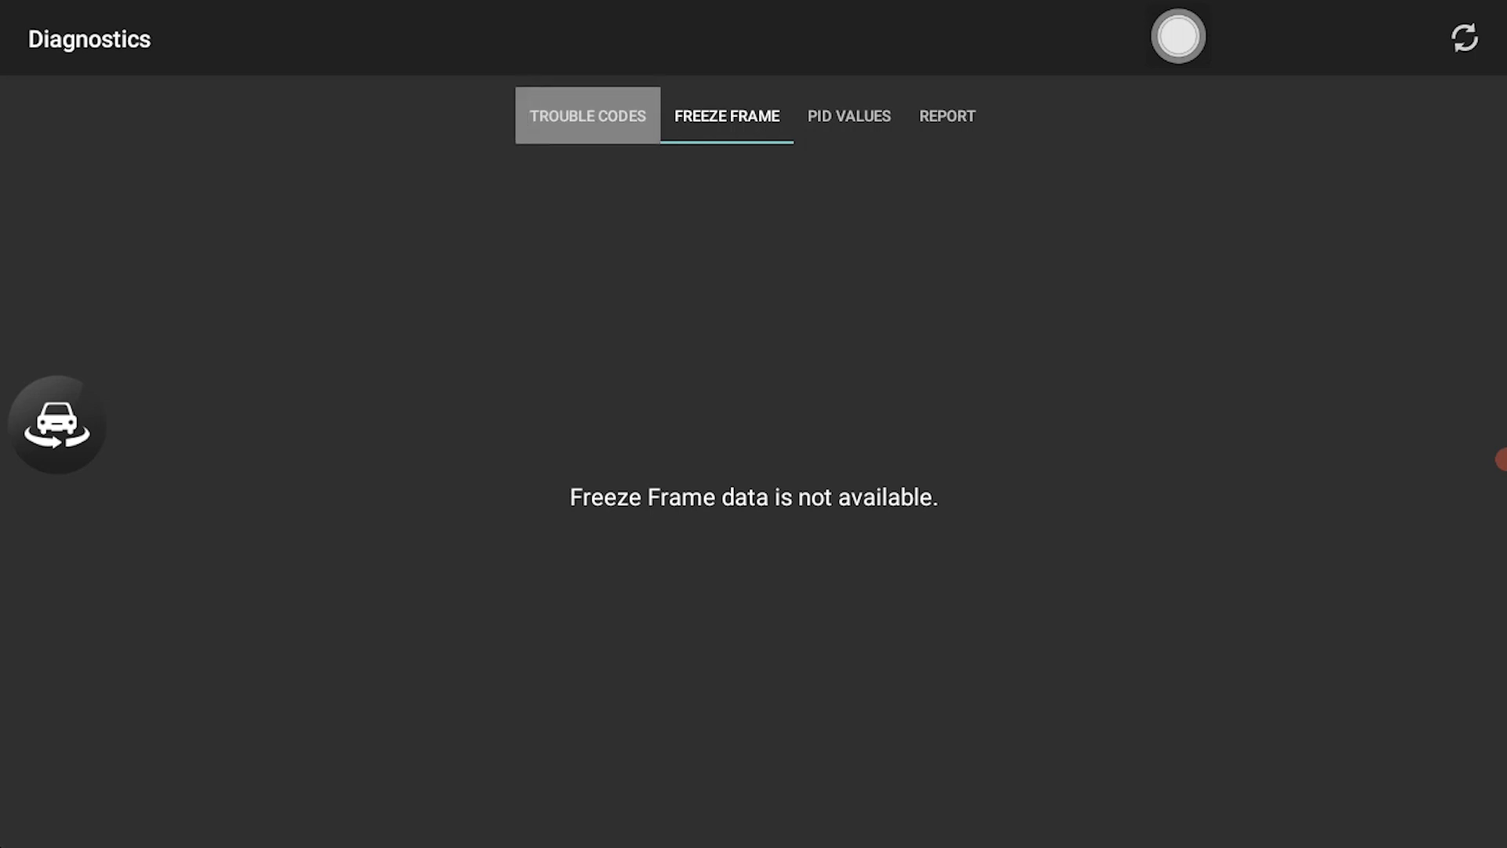
pyautogui.click(587, 114)
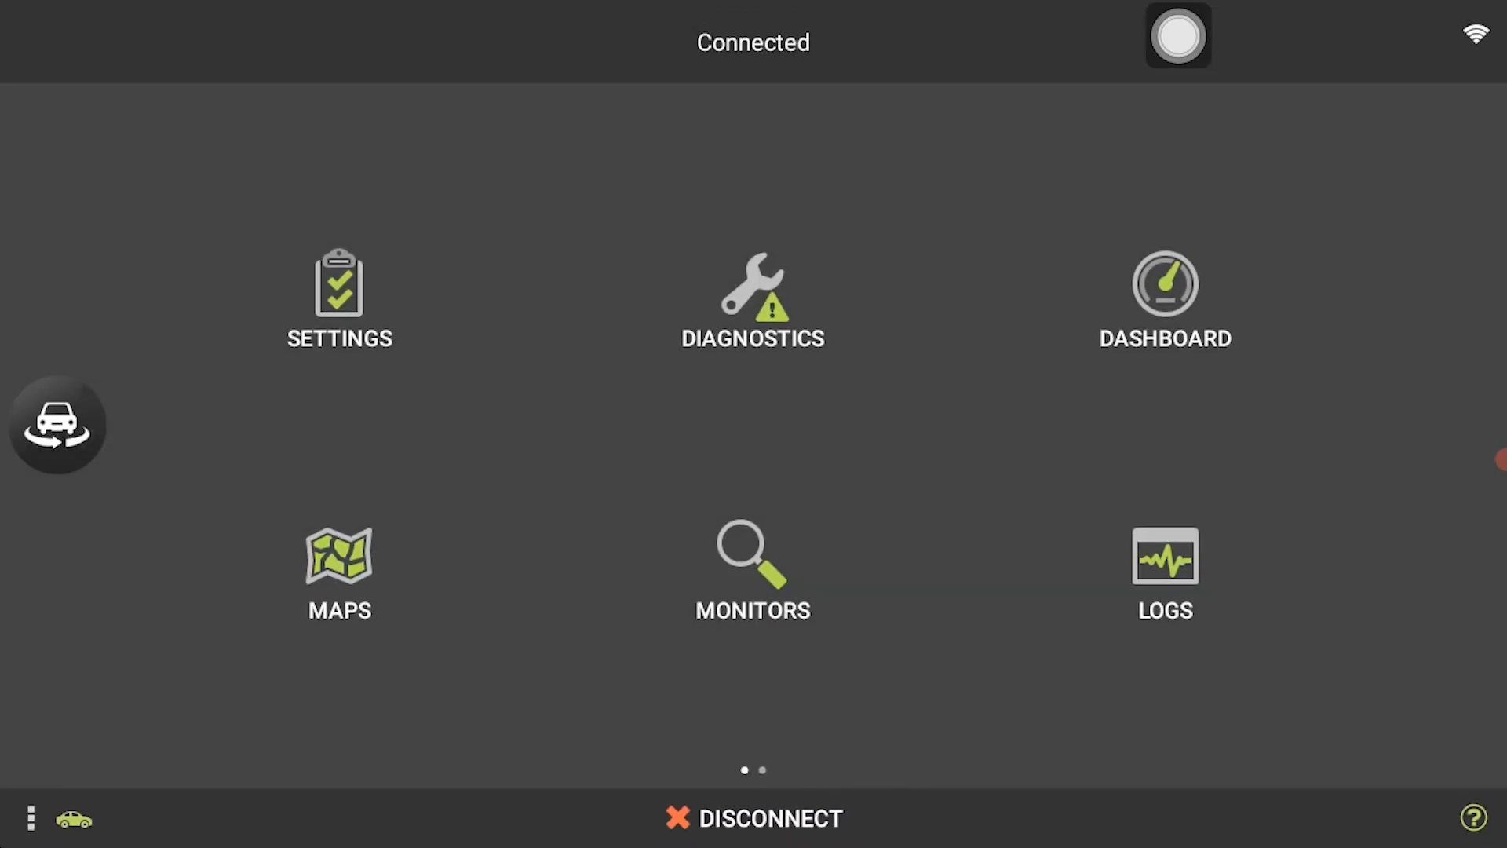
# Step: Reach the Enhanced OEM Add-Ons page from Settings, dismissing the extras loading error on the first try
pyautogui.click(339, 288)
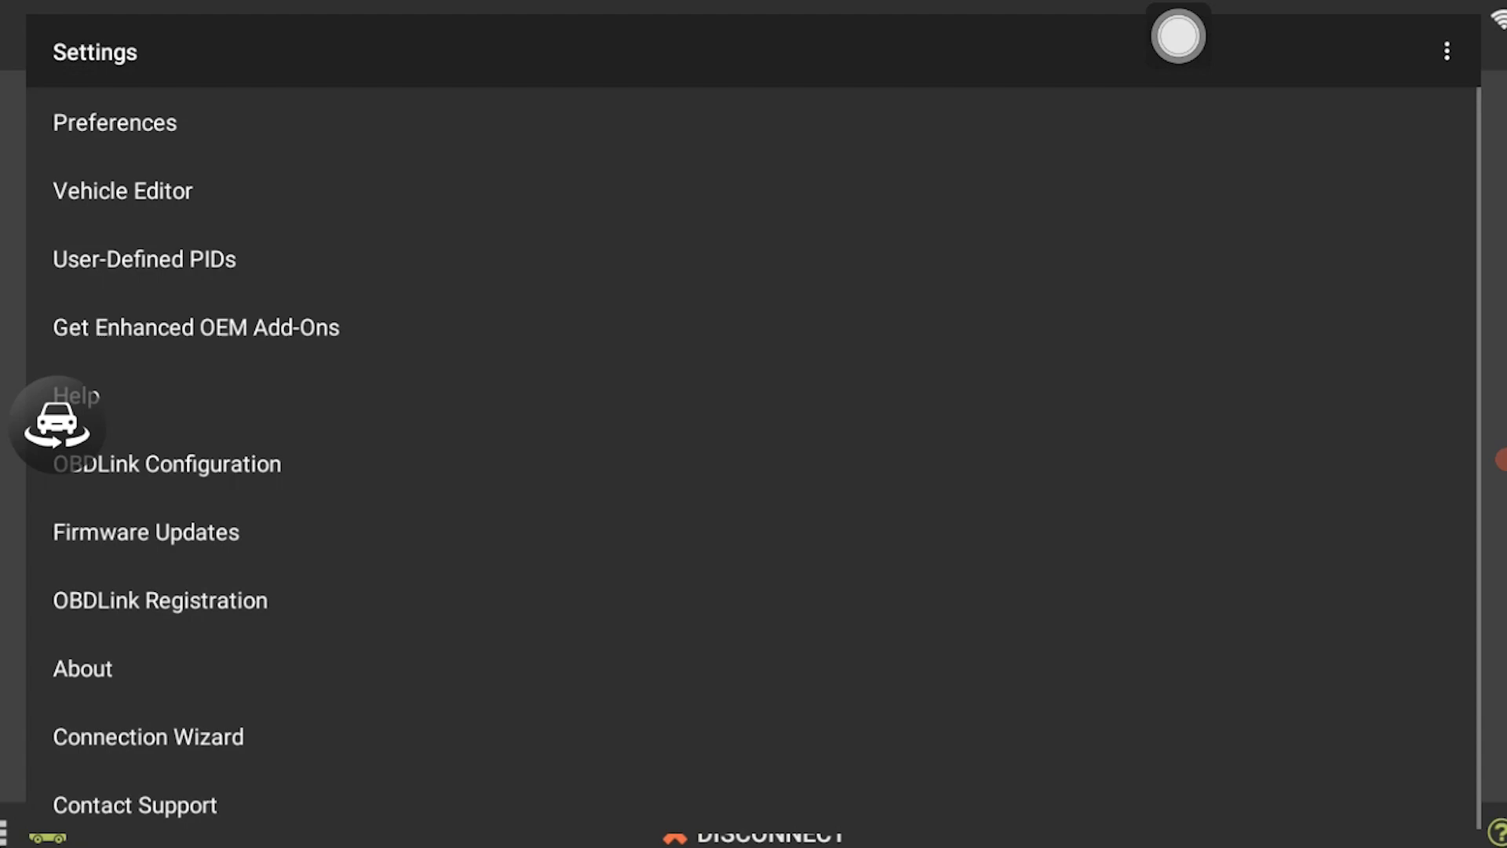
pyautogui.click(194, 327)
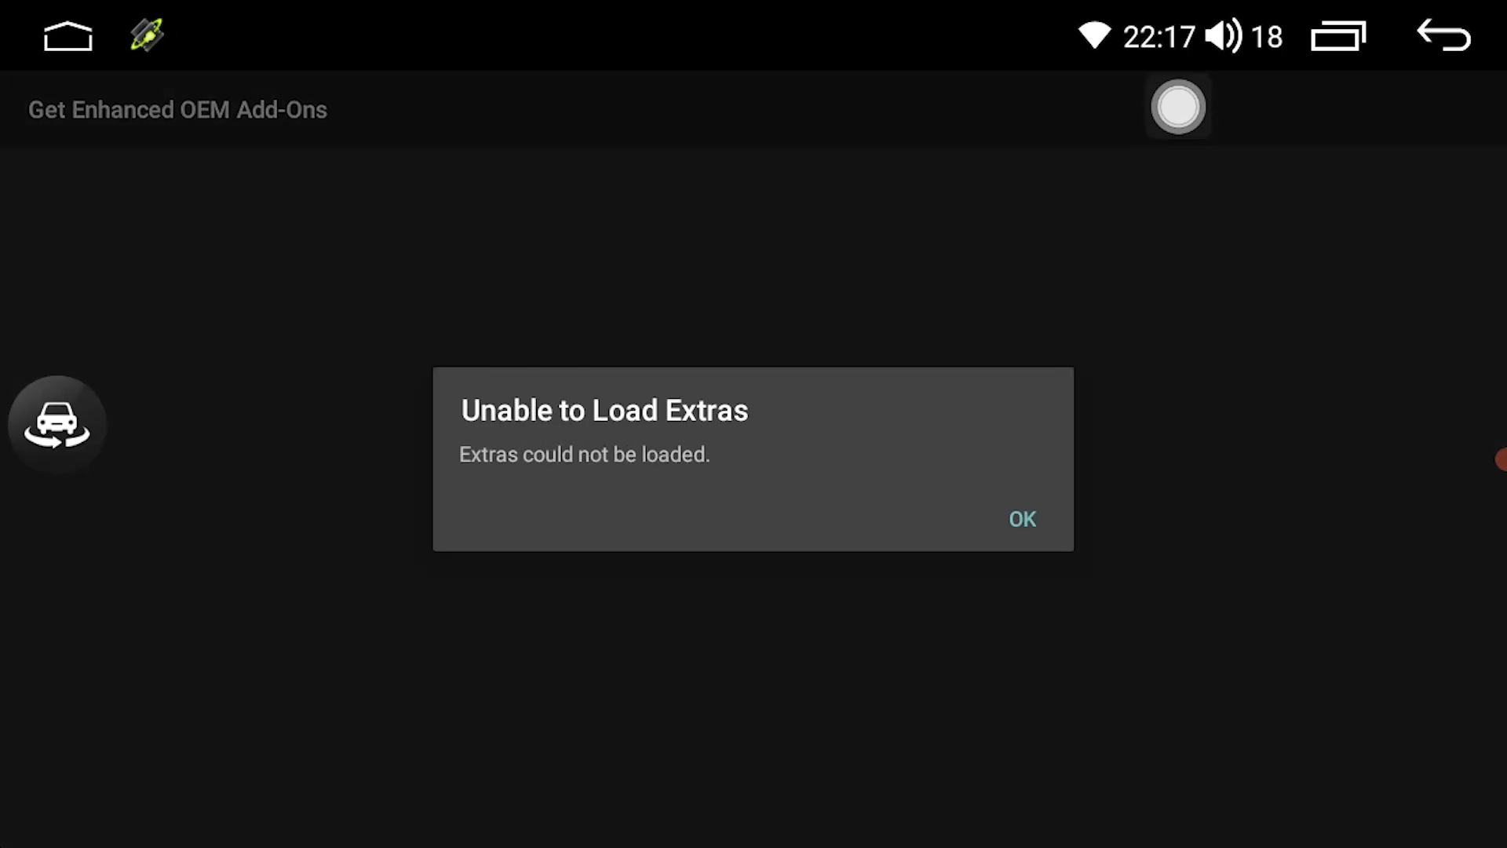
pyautogui.click(1020, 520)
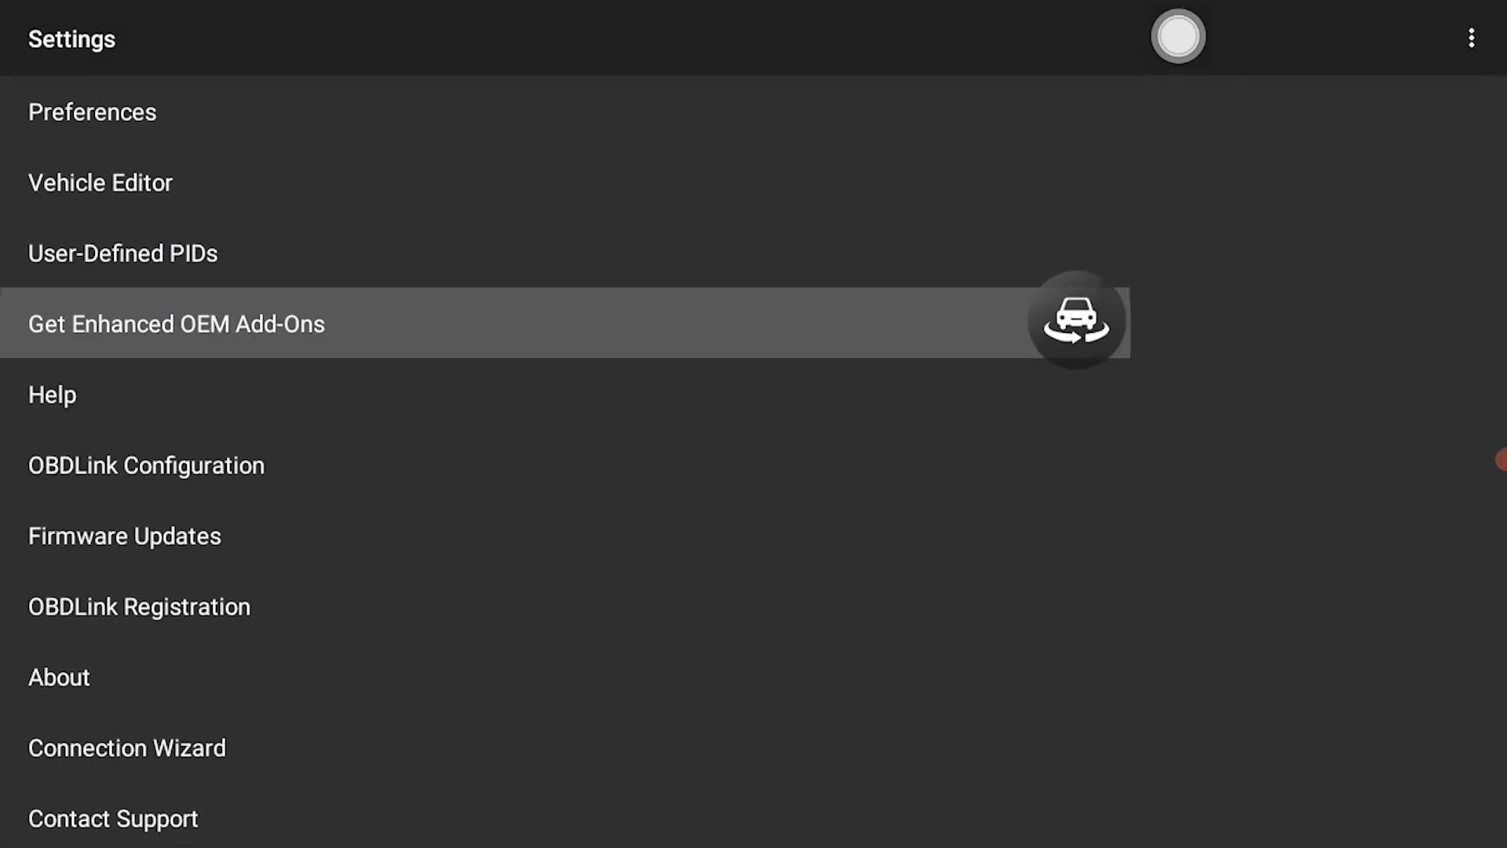
pyautogui.click(176, 323)
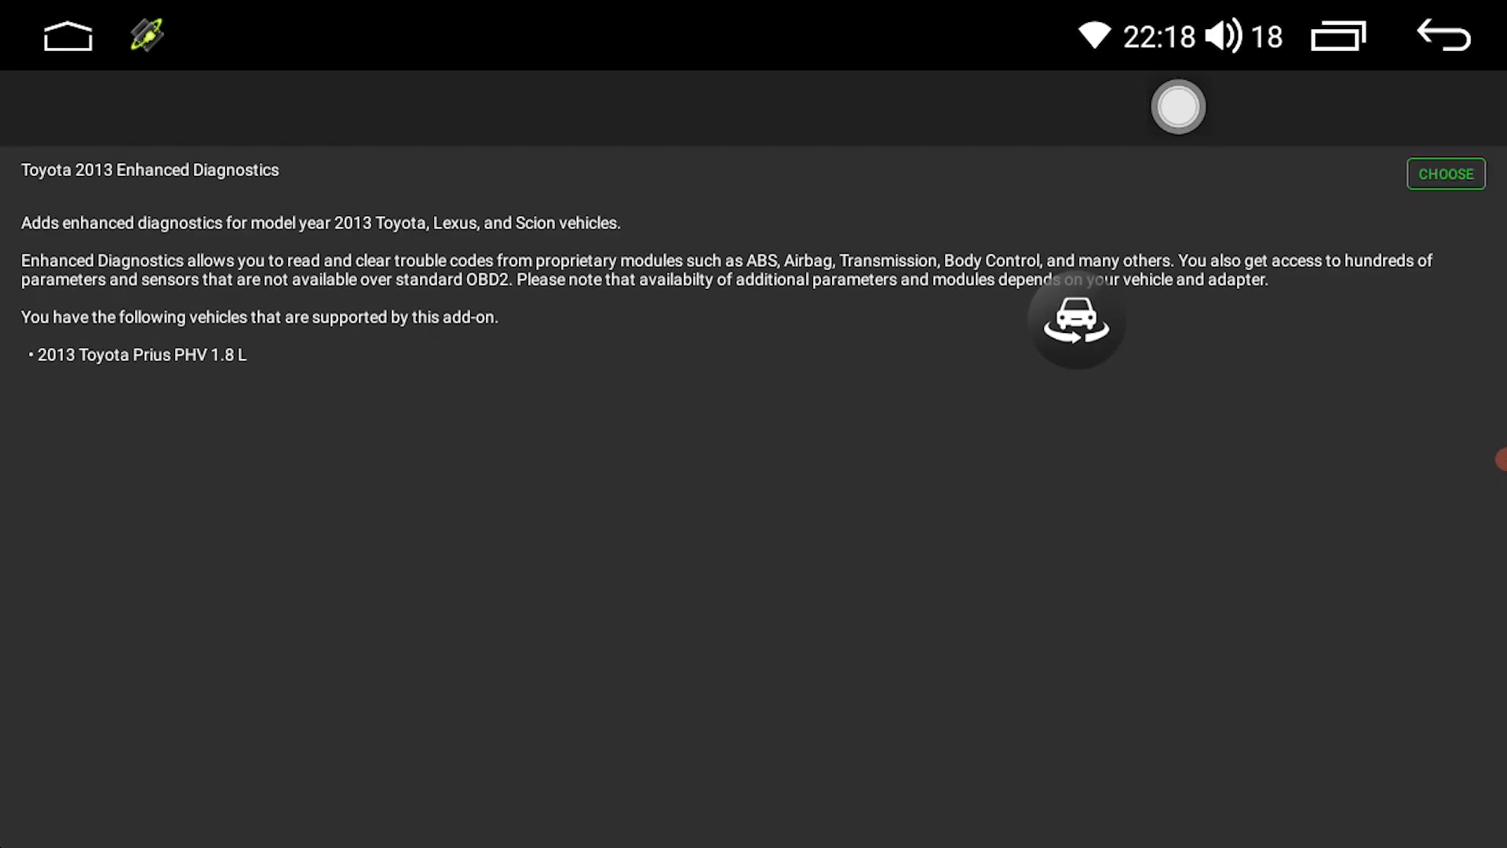
# Step: Choose and download the Toyota 2013 Enhanced Diagnostics add-on, disconnecting from the vehicle to allow it
pyautogui.click(1444, 174)
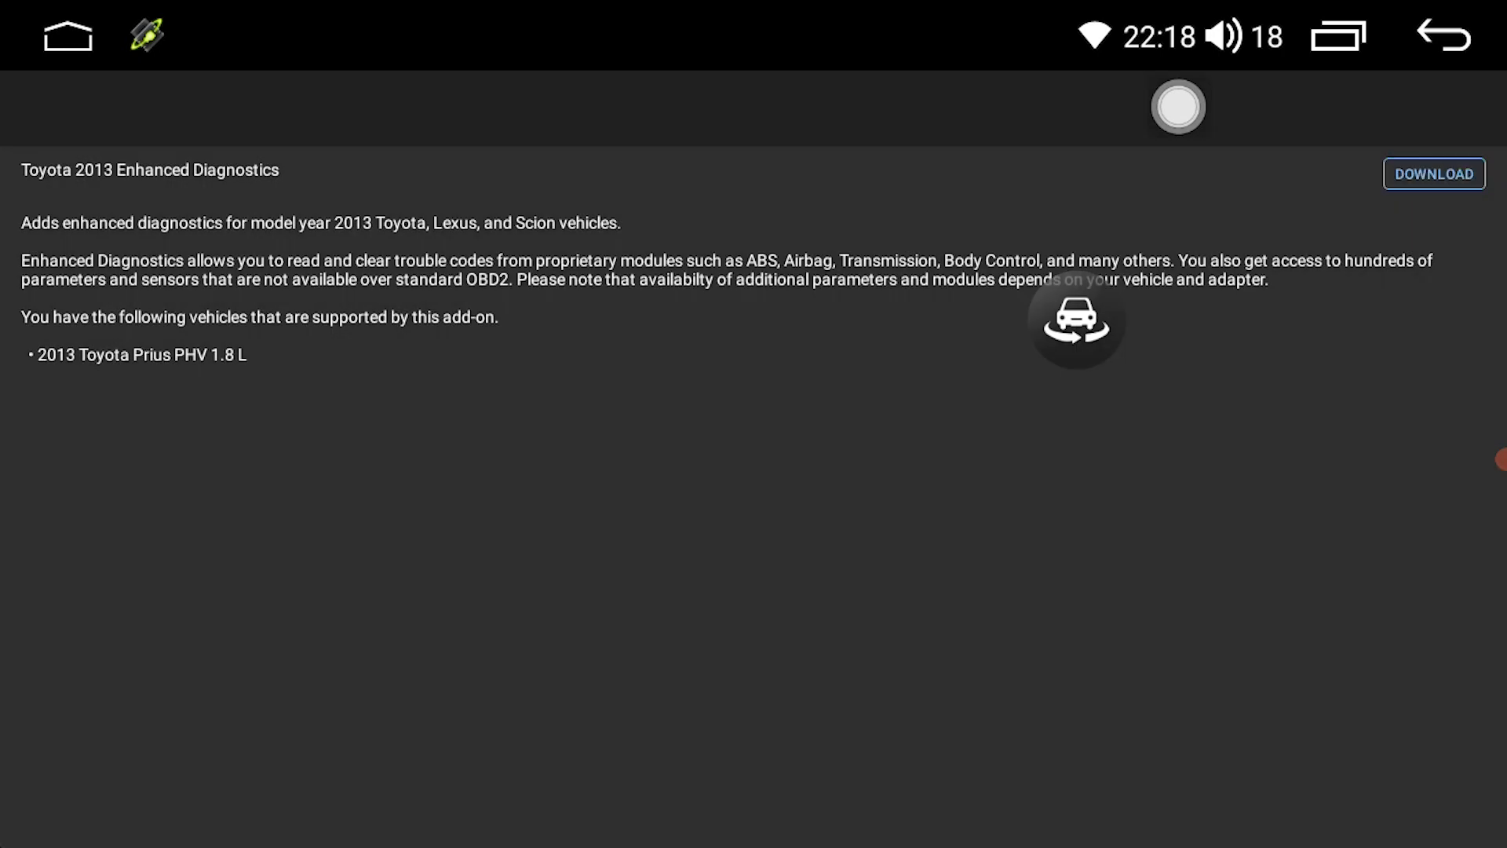
pyautogui.click(1434, 174)
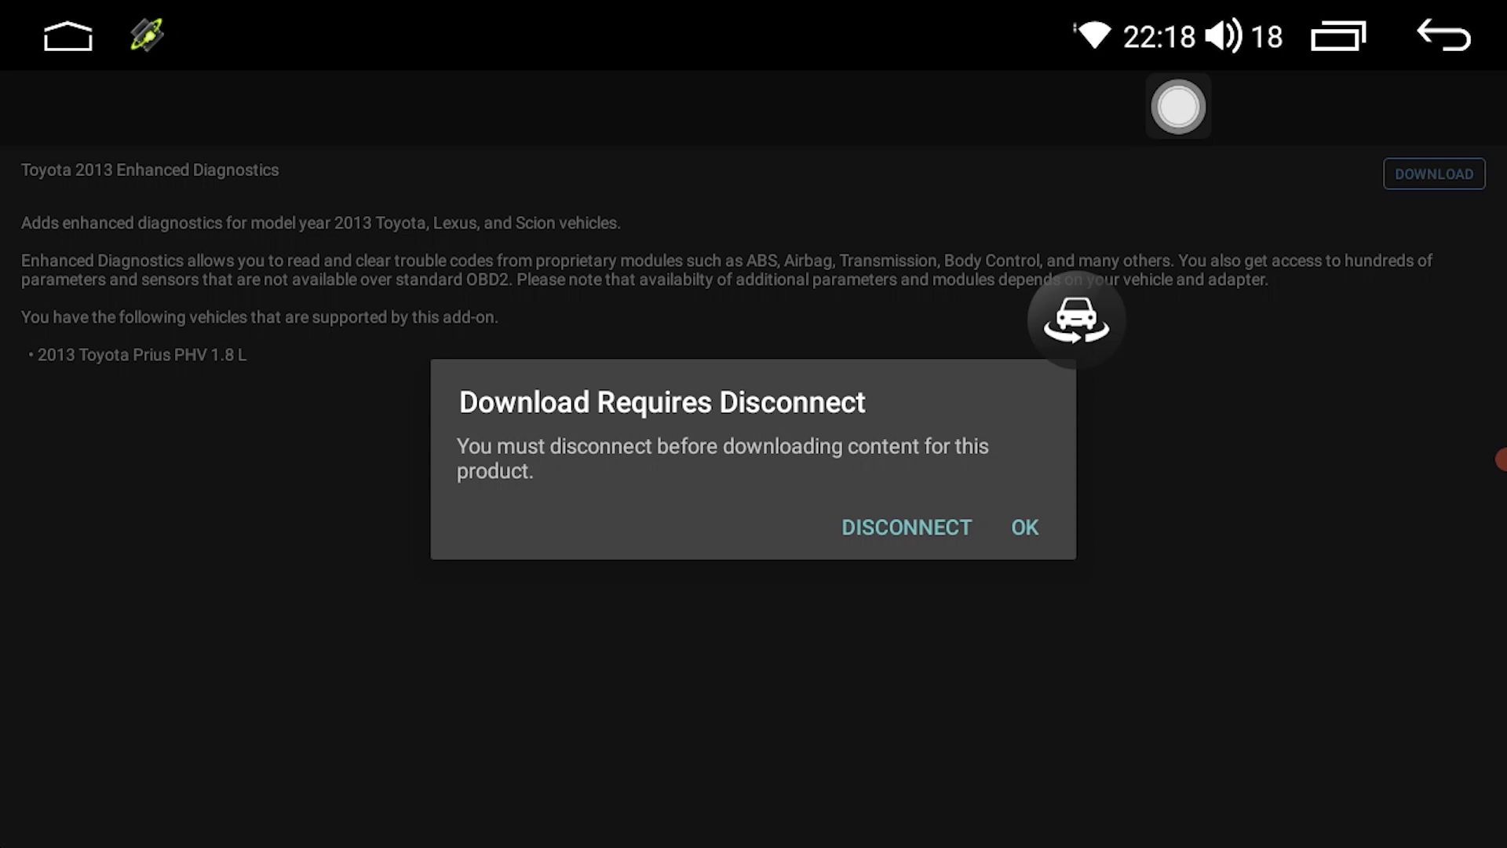
pyautogui.click(1023, 527)
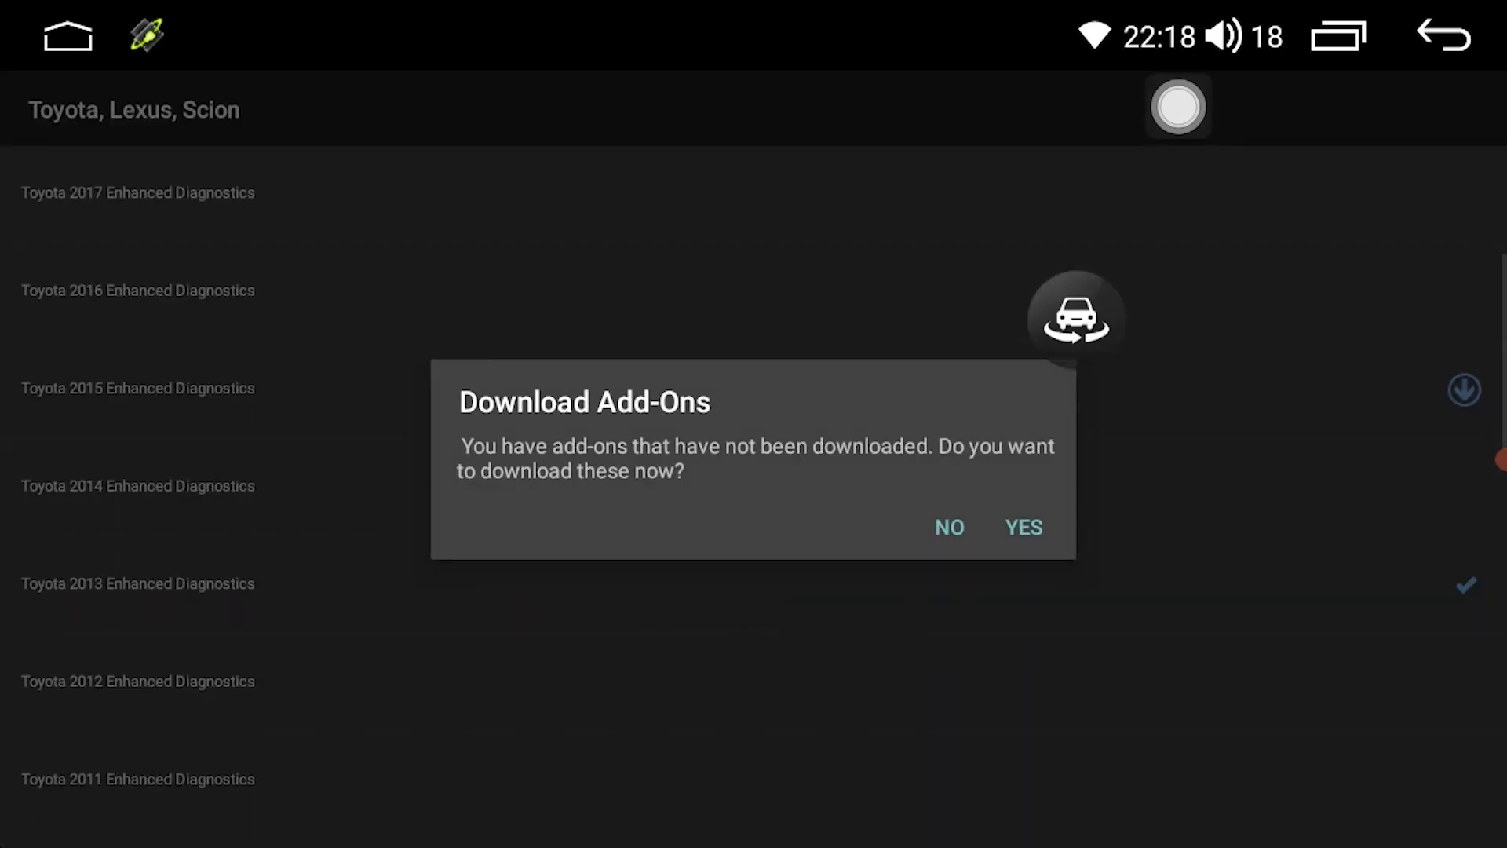
pyautogui.click(947, 528)
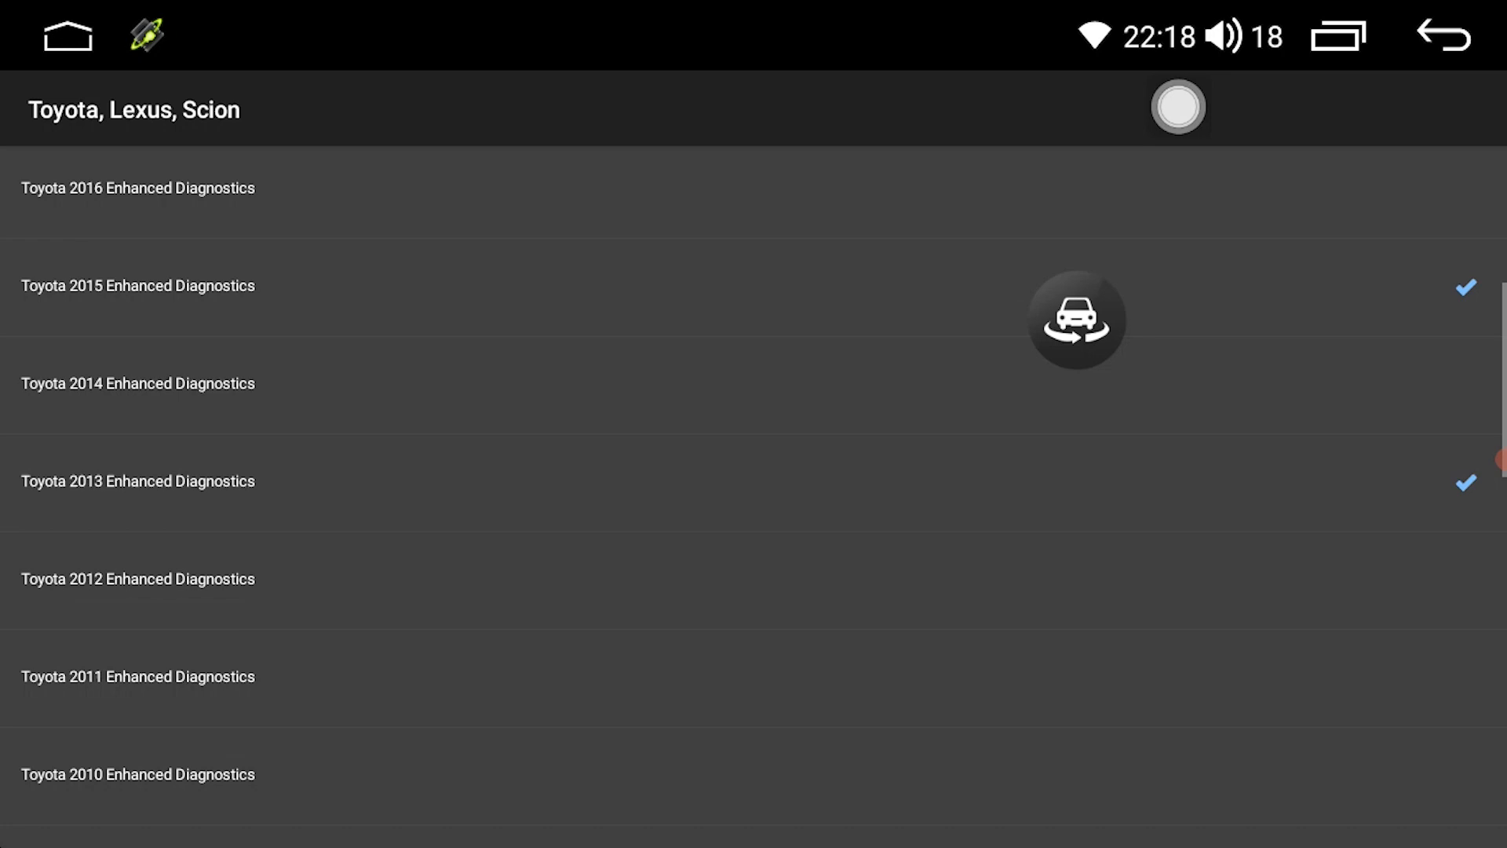
pyautogui.scroll(-3)
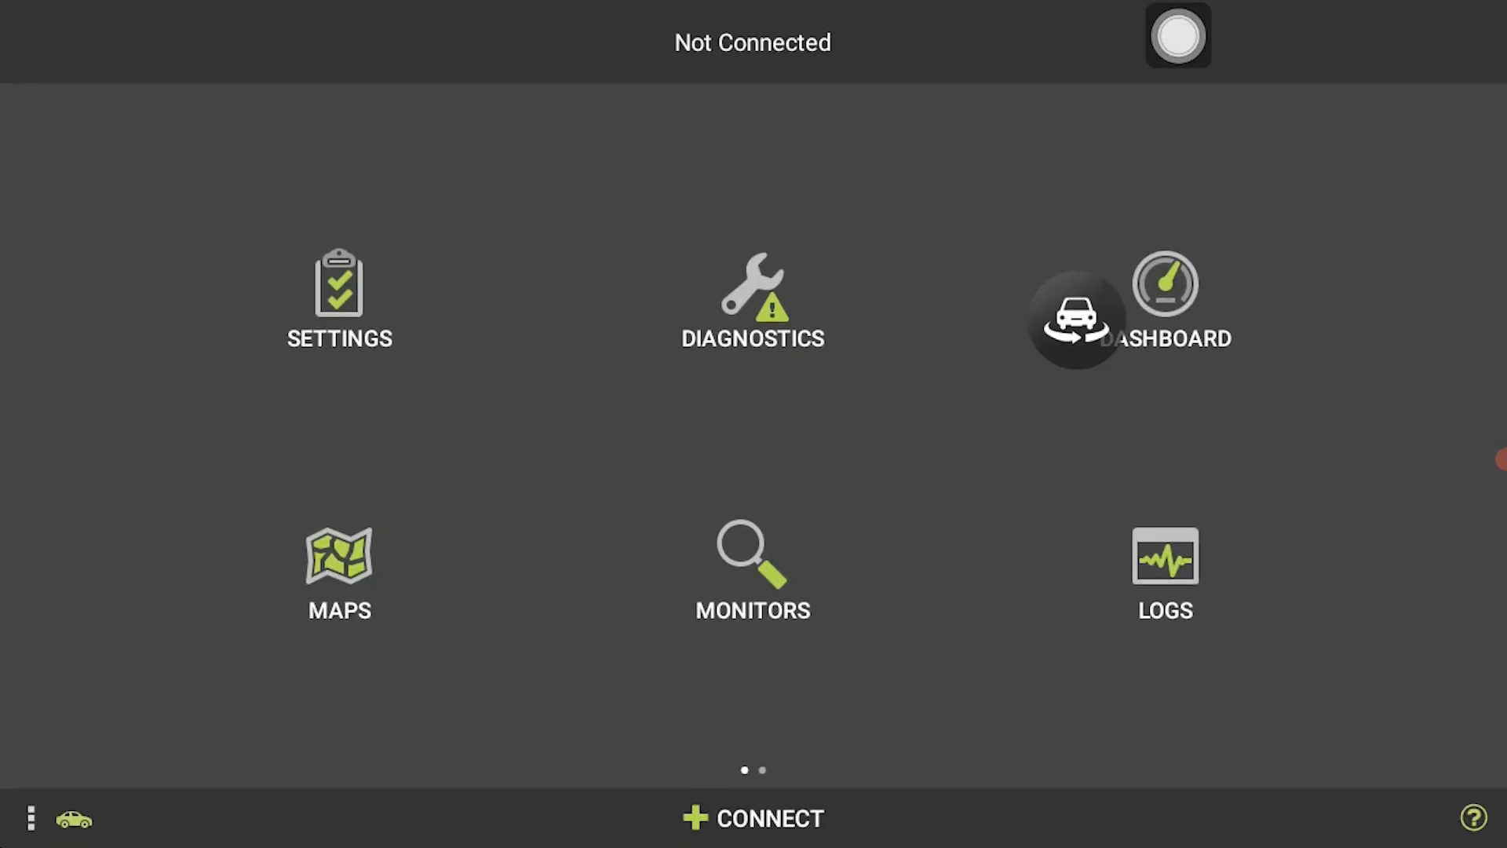
# Step: Reconnect to the Prius PHV over the Generic OBD2 network, pick an ECU, and accept the enhanced PID scan
pyautogui.click(752, 817)
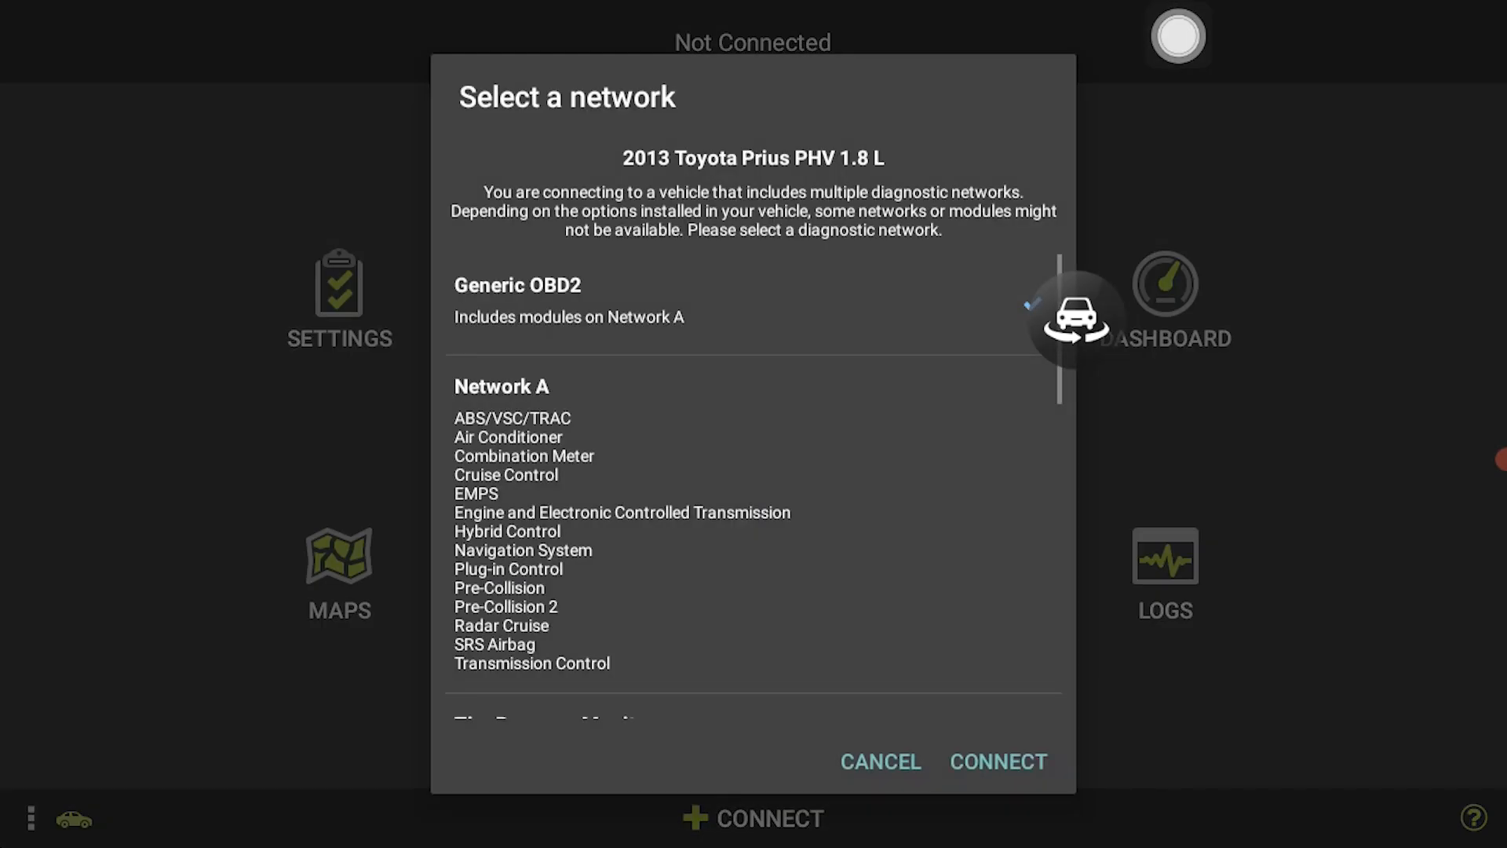
pyautogui.scroll(-3)
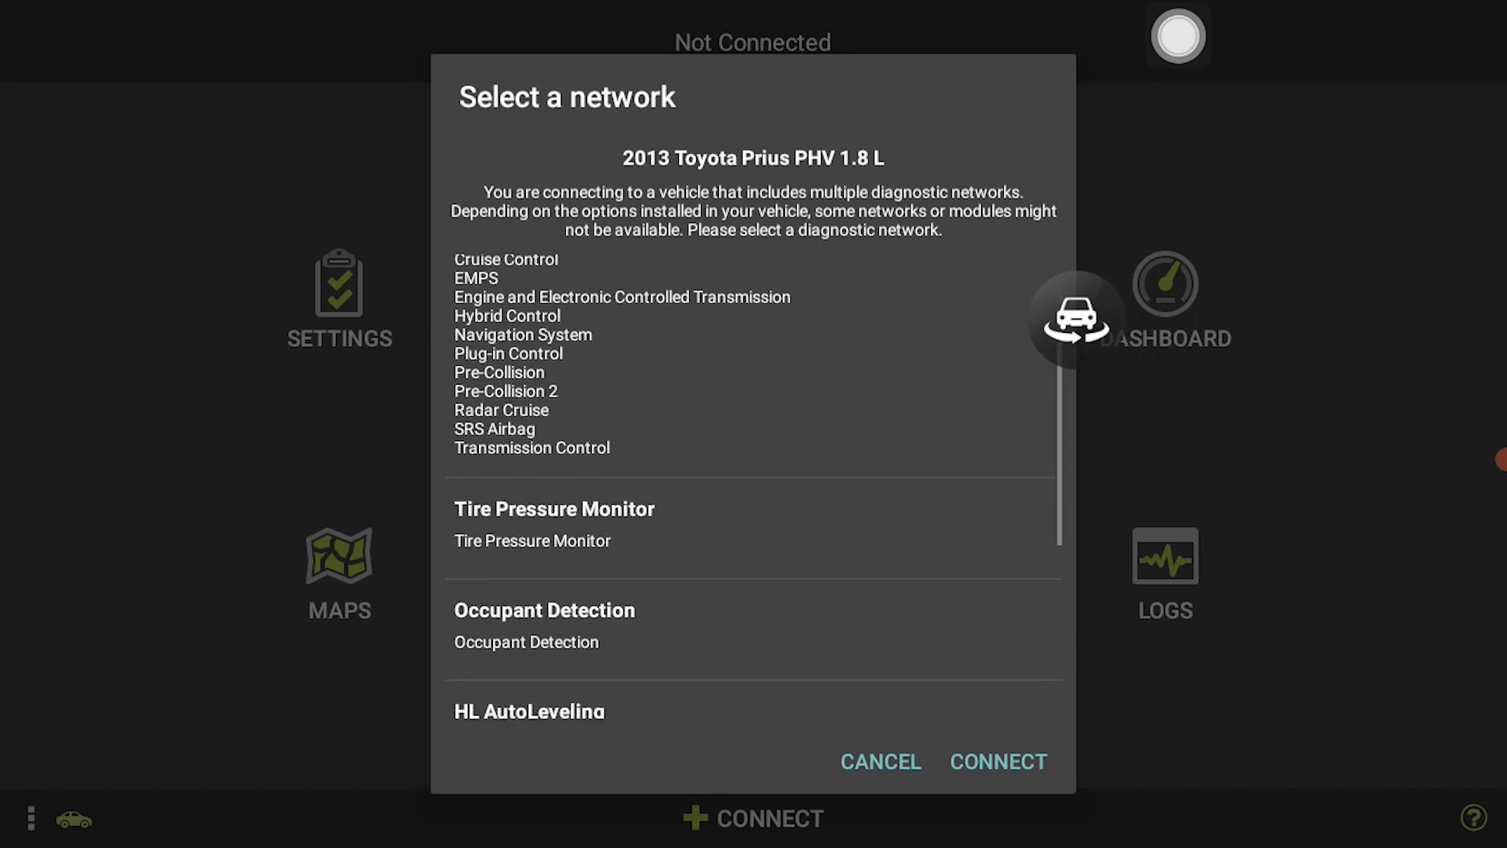
pyautogui.scroll(-3)
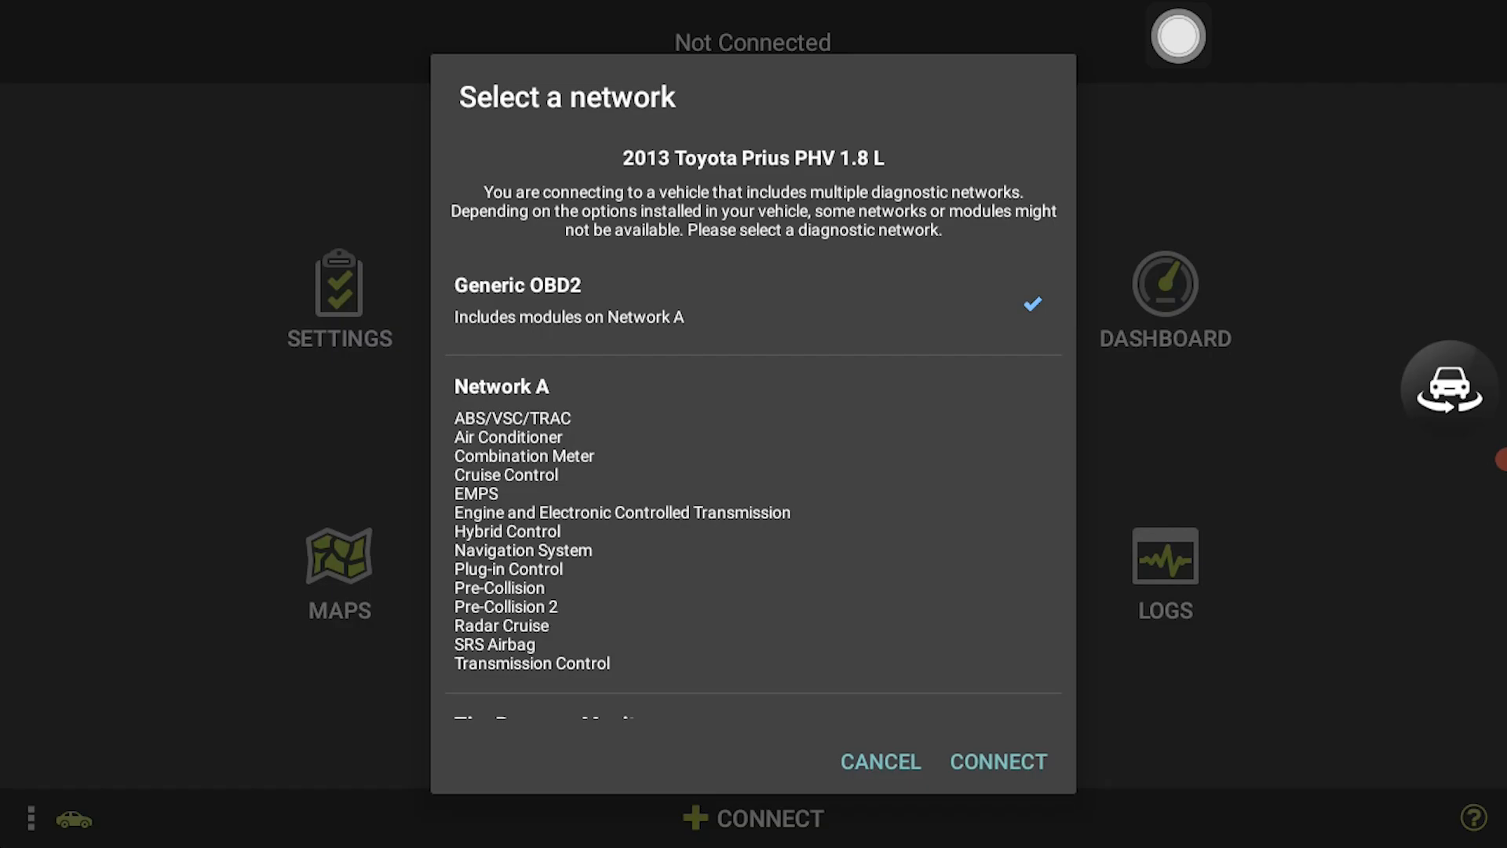
pyautogui.click(996, 761)
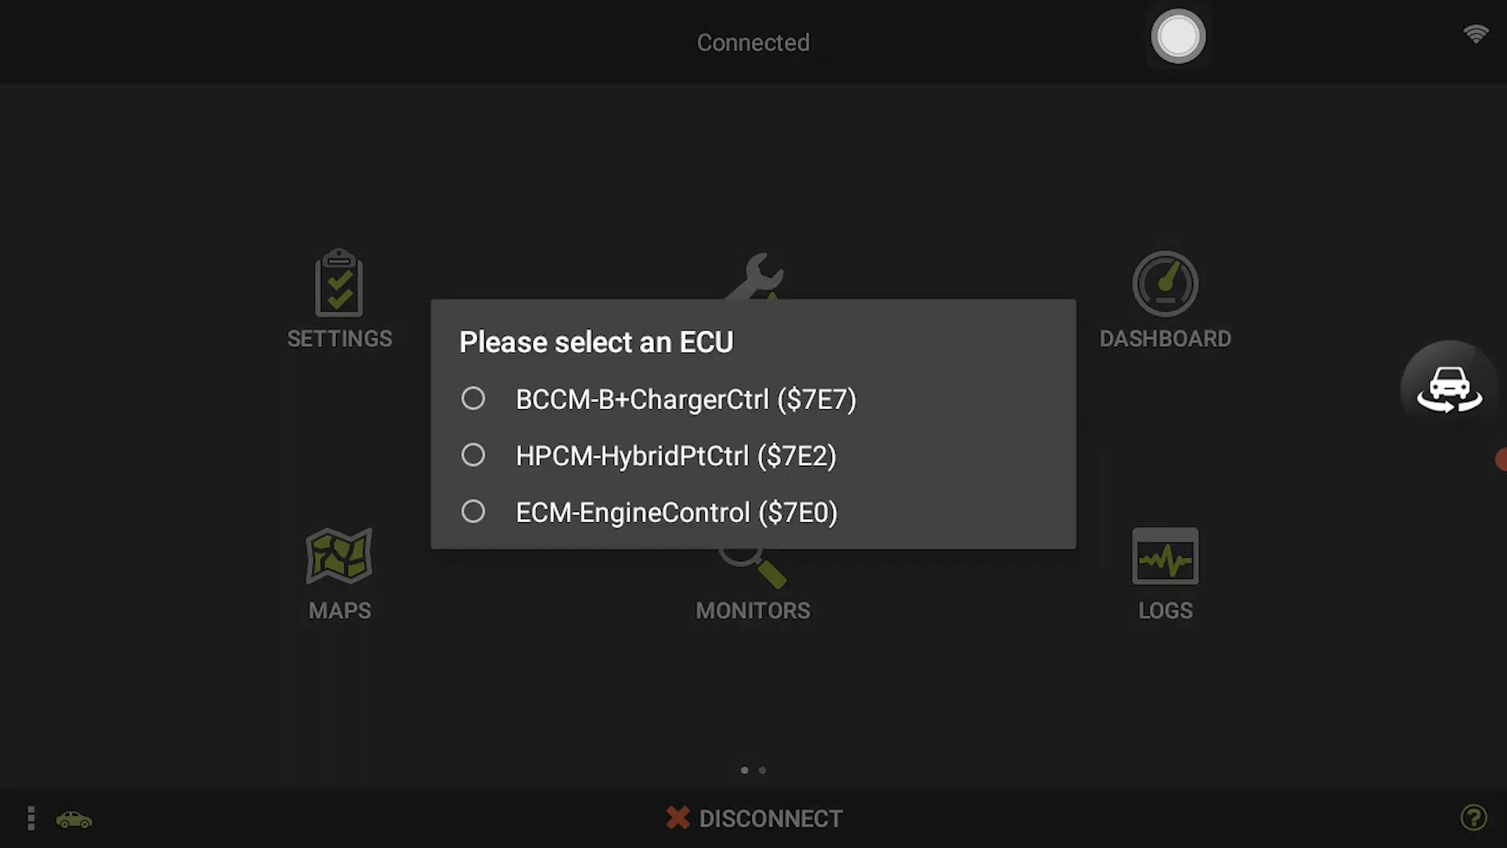
pyautogui.click(646, 399)
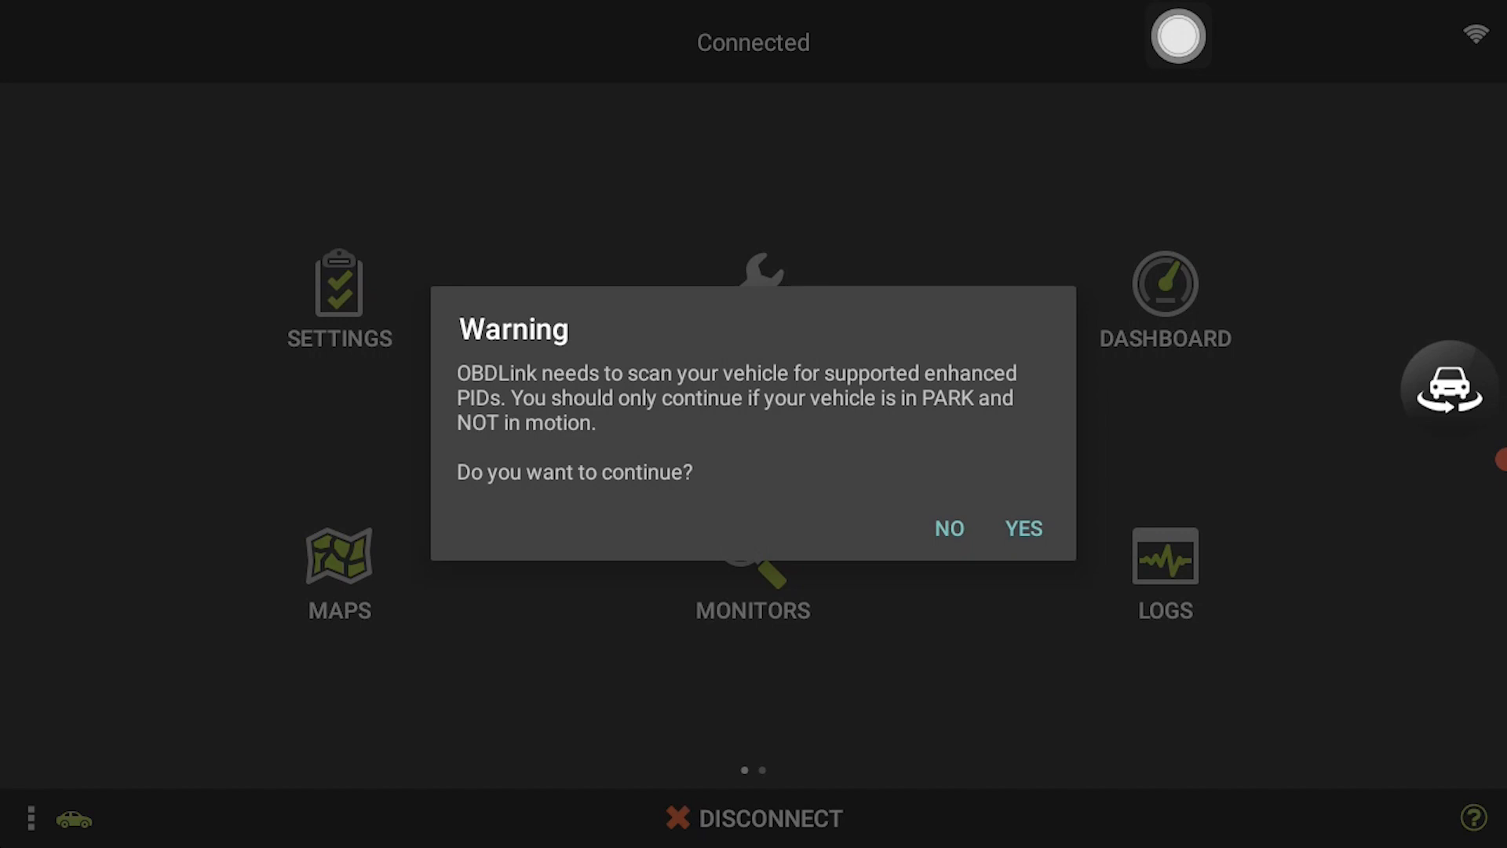
pyautogui.click(1022, 527)
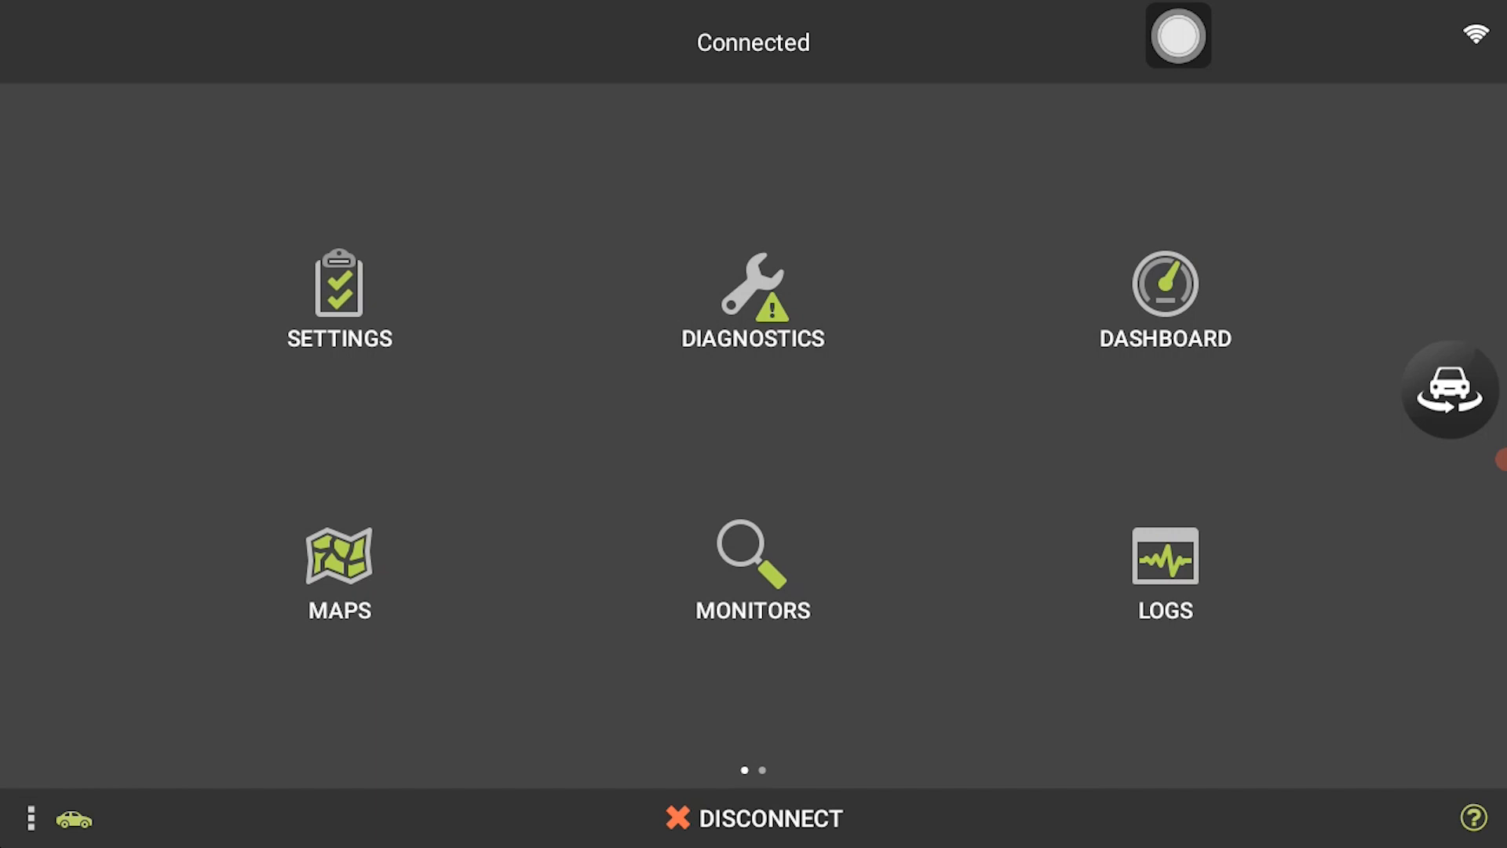
# Step: Read current trouble codes from all modules, accepting the engine warning
pyautogui.click(752, 298)
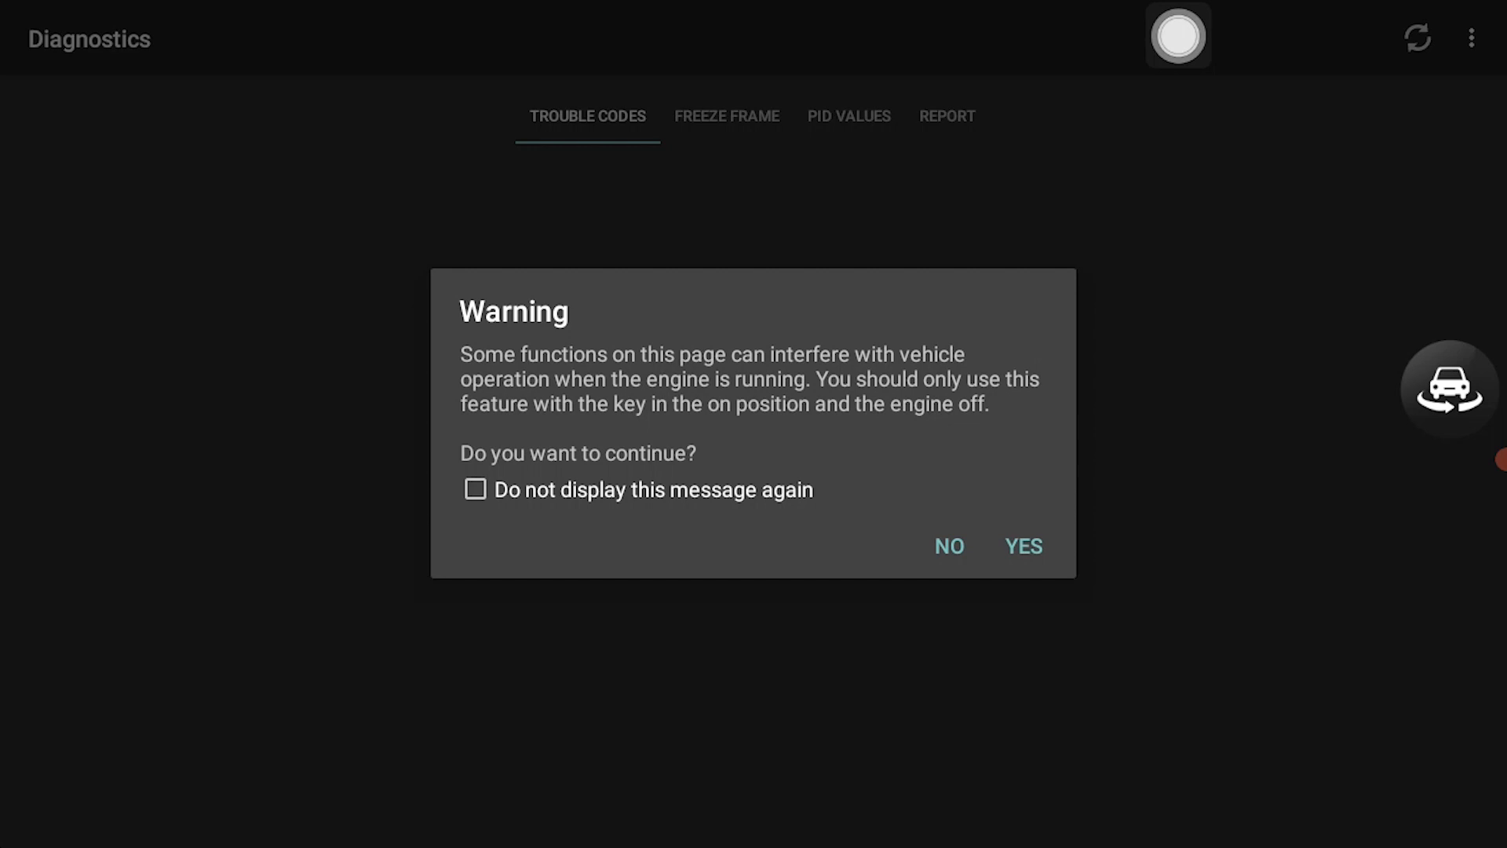
pyautogui.click(1022, 547)
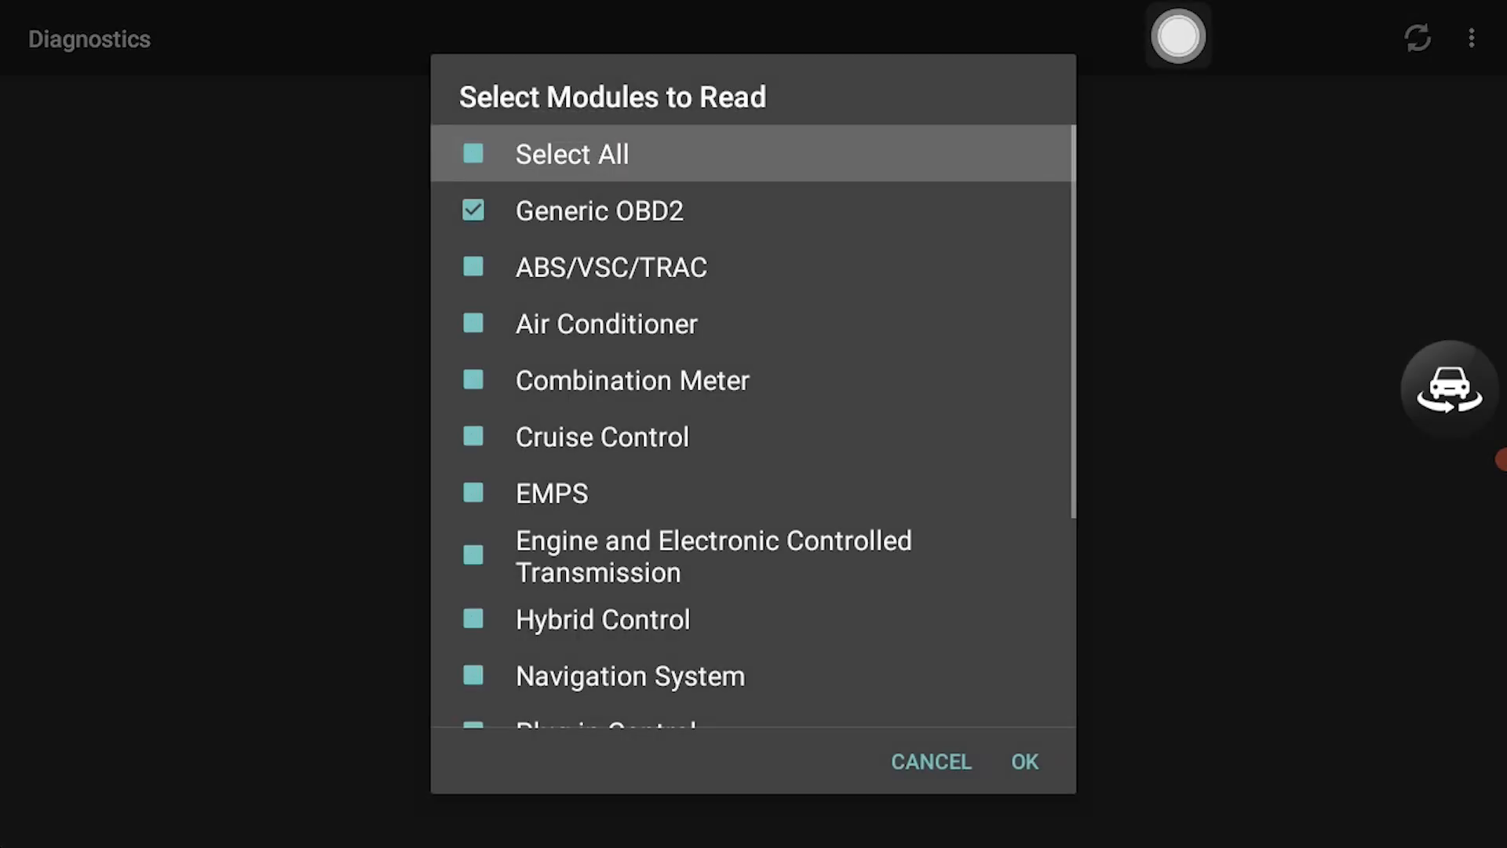
pyautogui.click(571, 154)
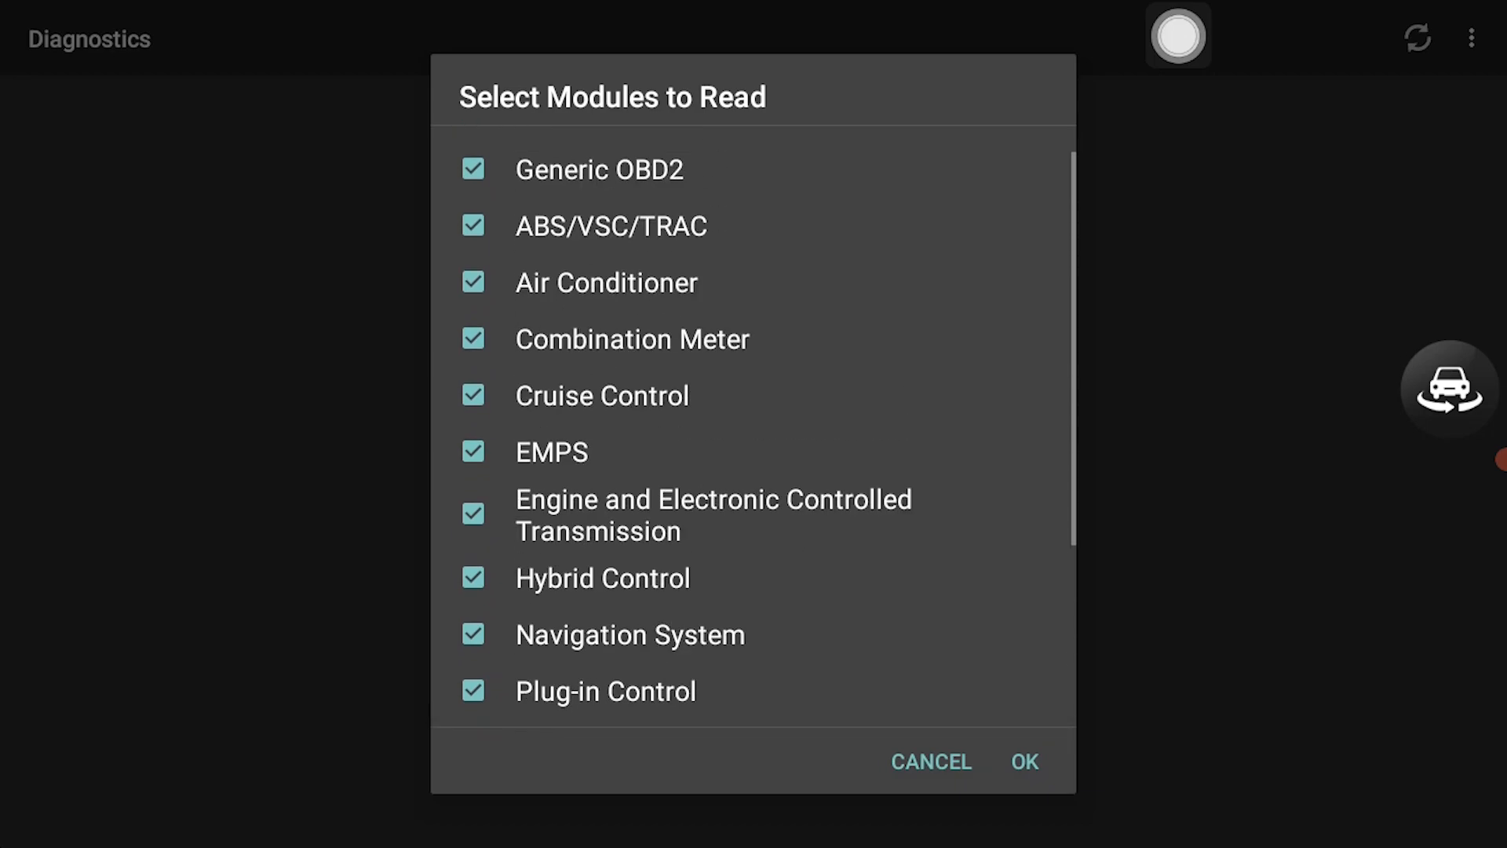
pyautogui.click(1022, 761)
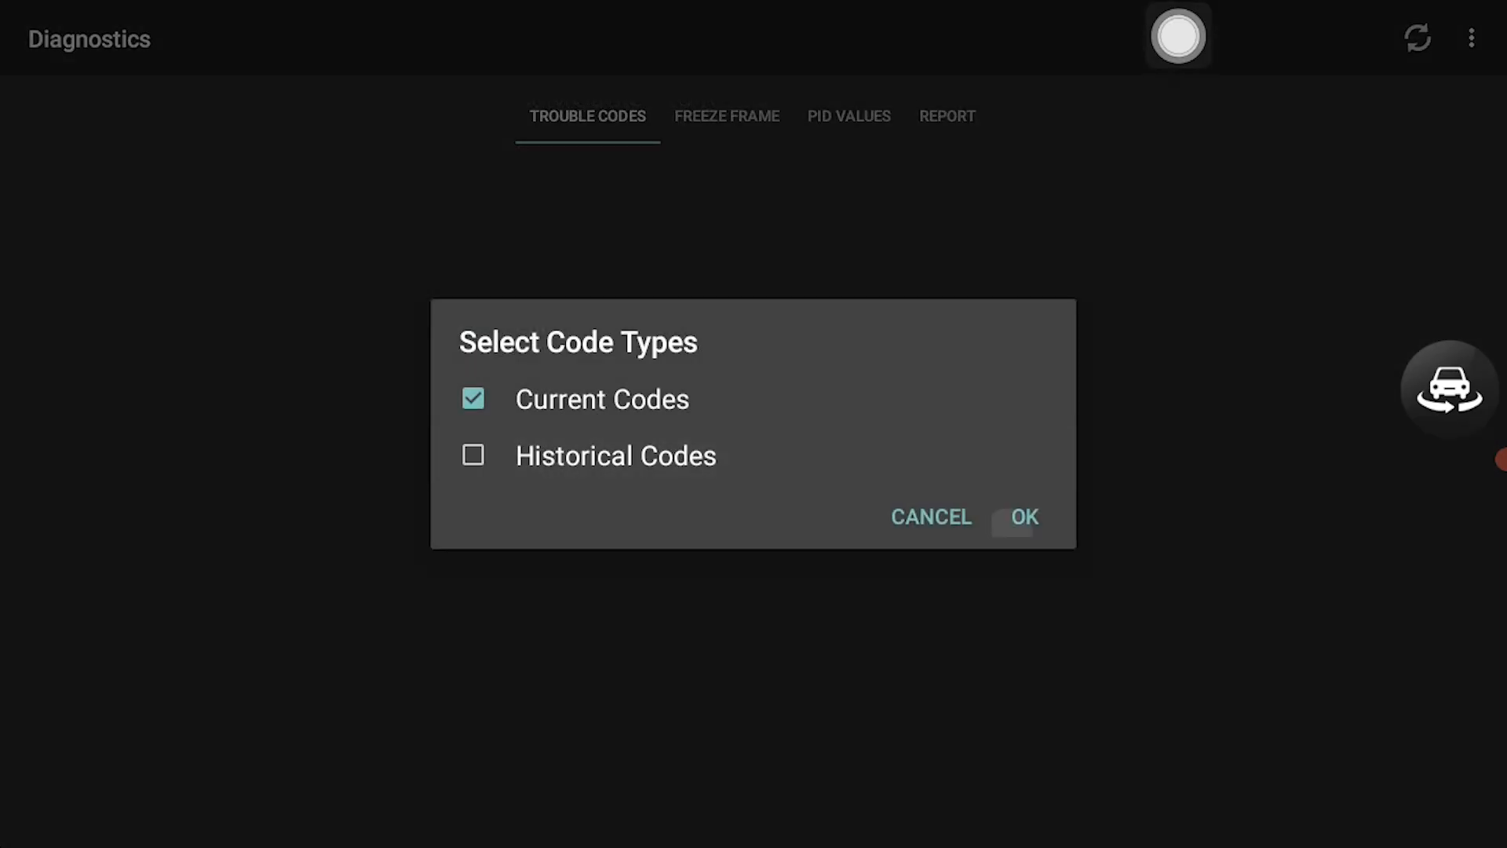
pyautogui.click(1022, 516)
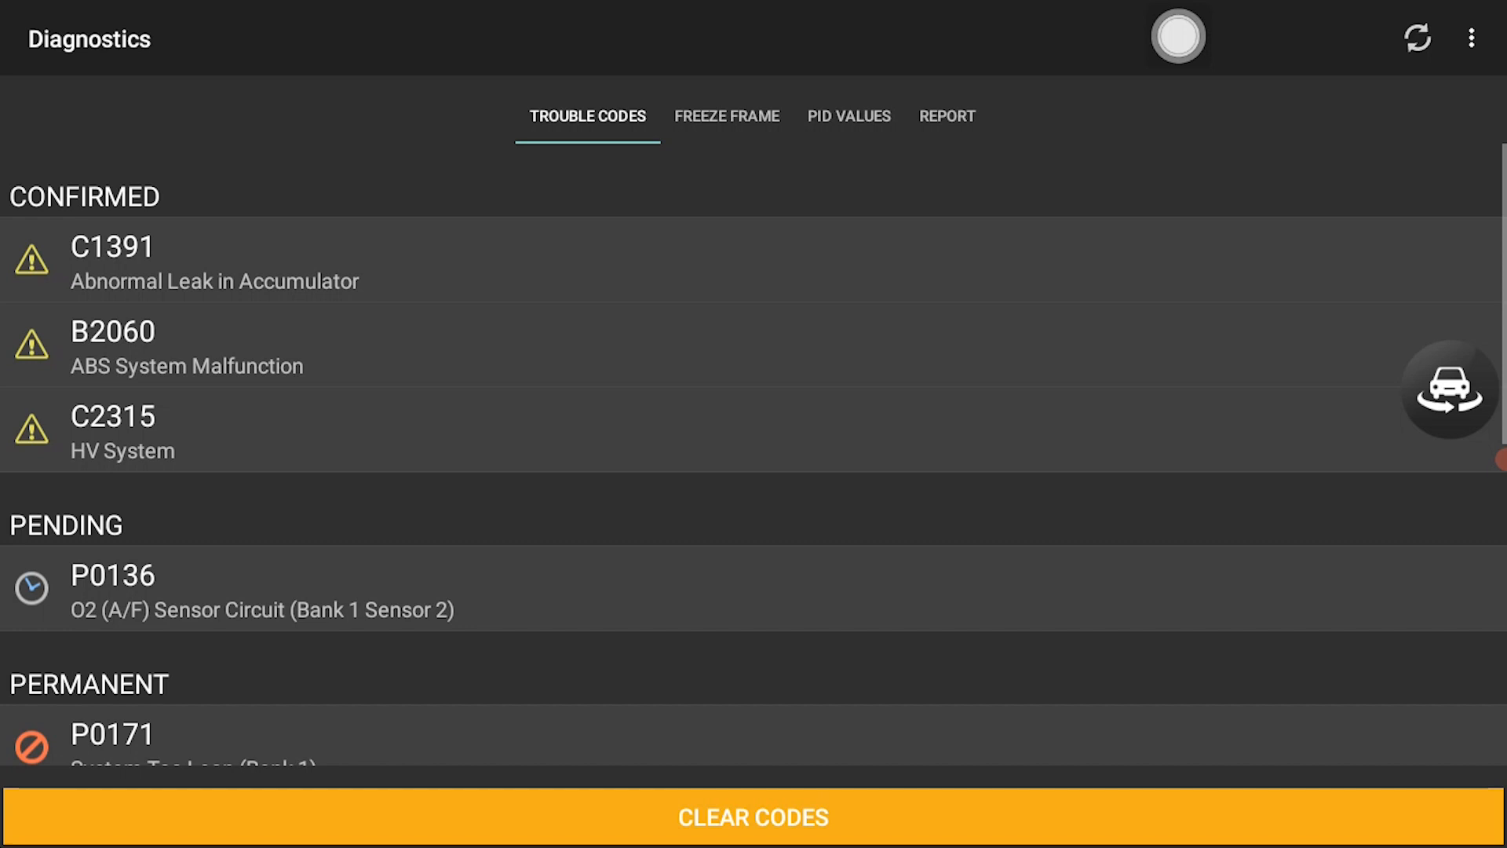
# Step: Show the details of chassis code C2315 from the confirmed codes list
pyautogui.scroll(-3)
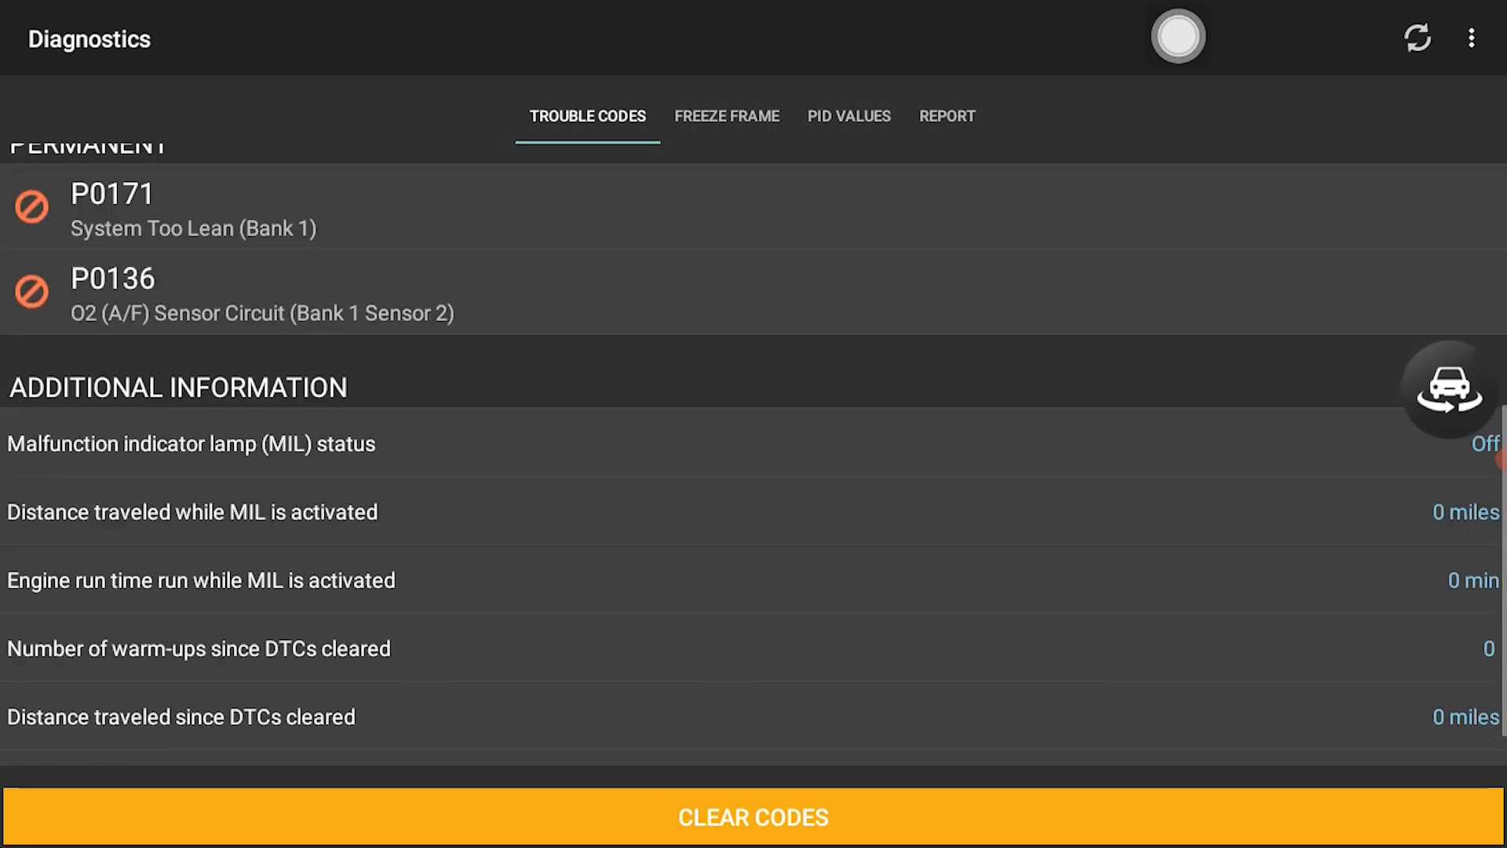
pyautogui.click(111, 348)
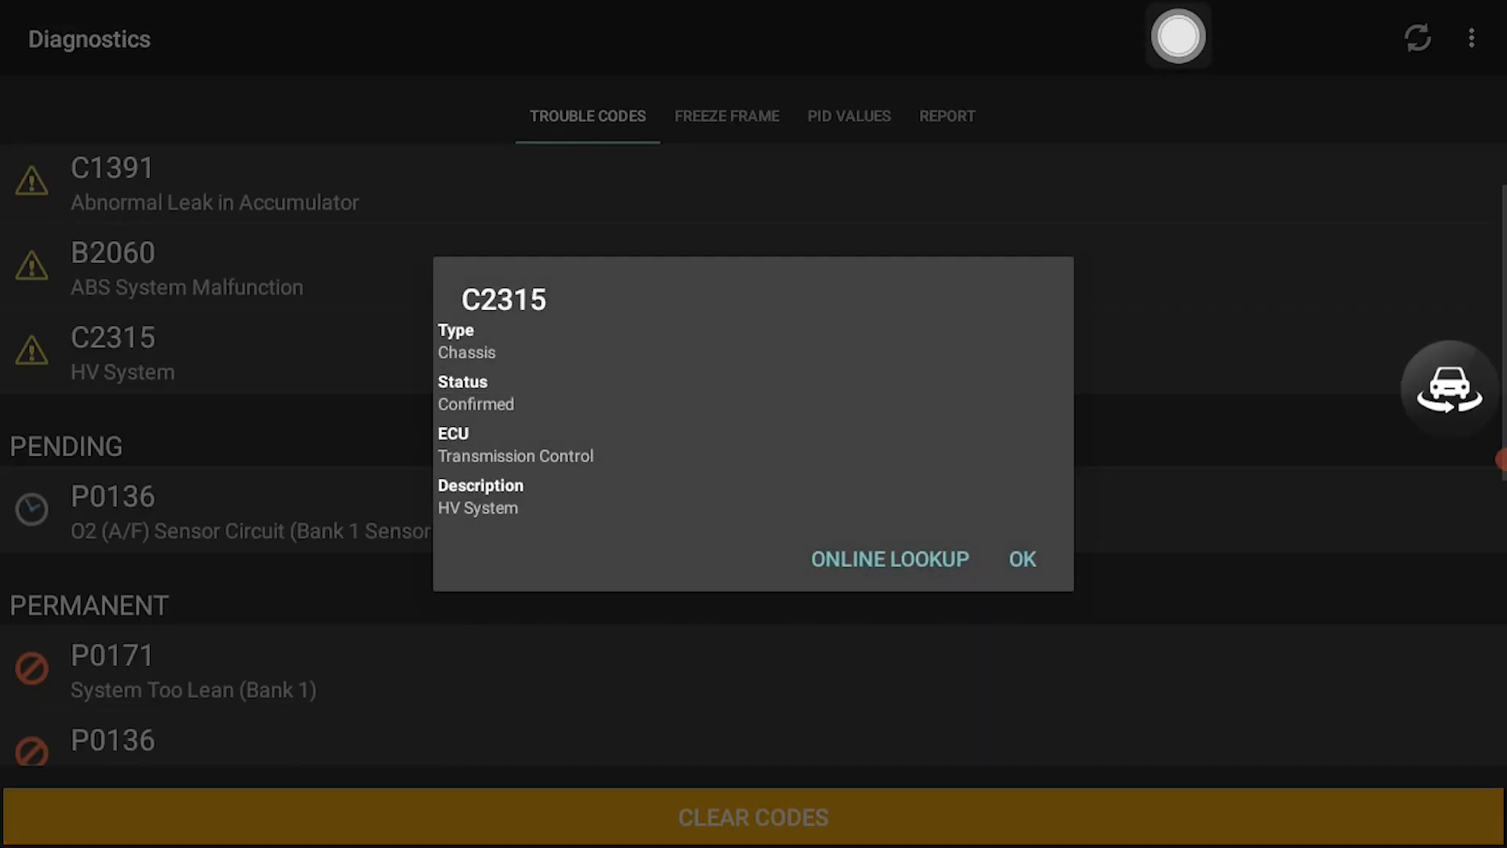
# Step: Clear trouble codes on the selected modules, accepting the engine-running and reset warnings
pyautogui.click(1021, 559)
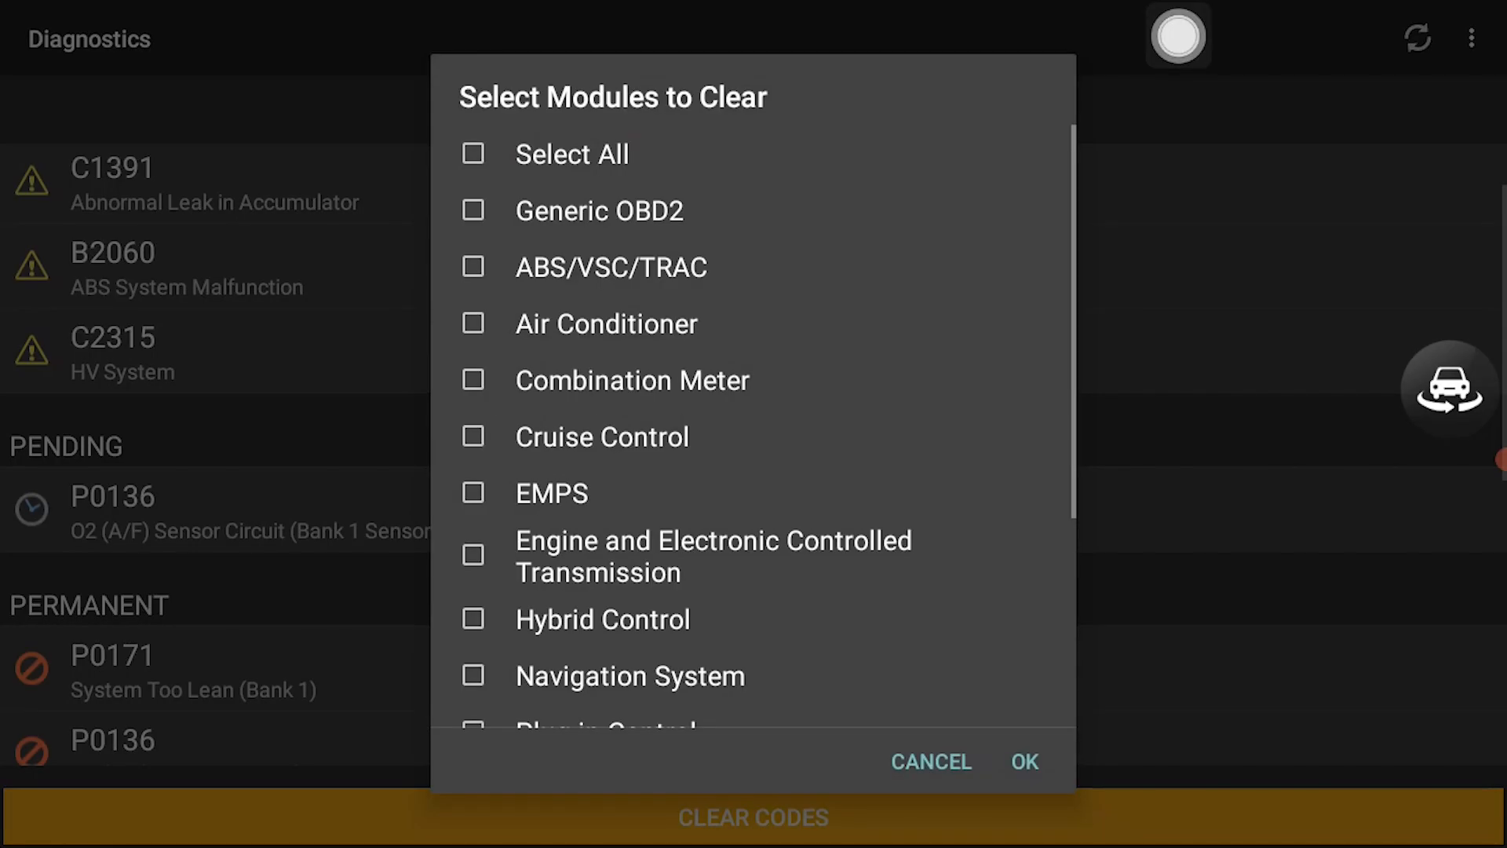
pyautogui.click(1022, 762)
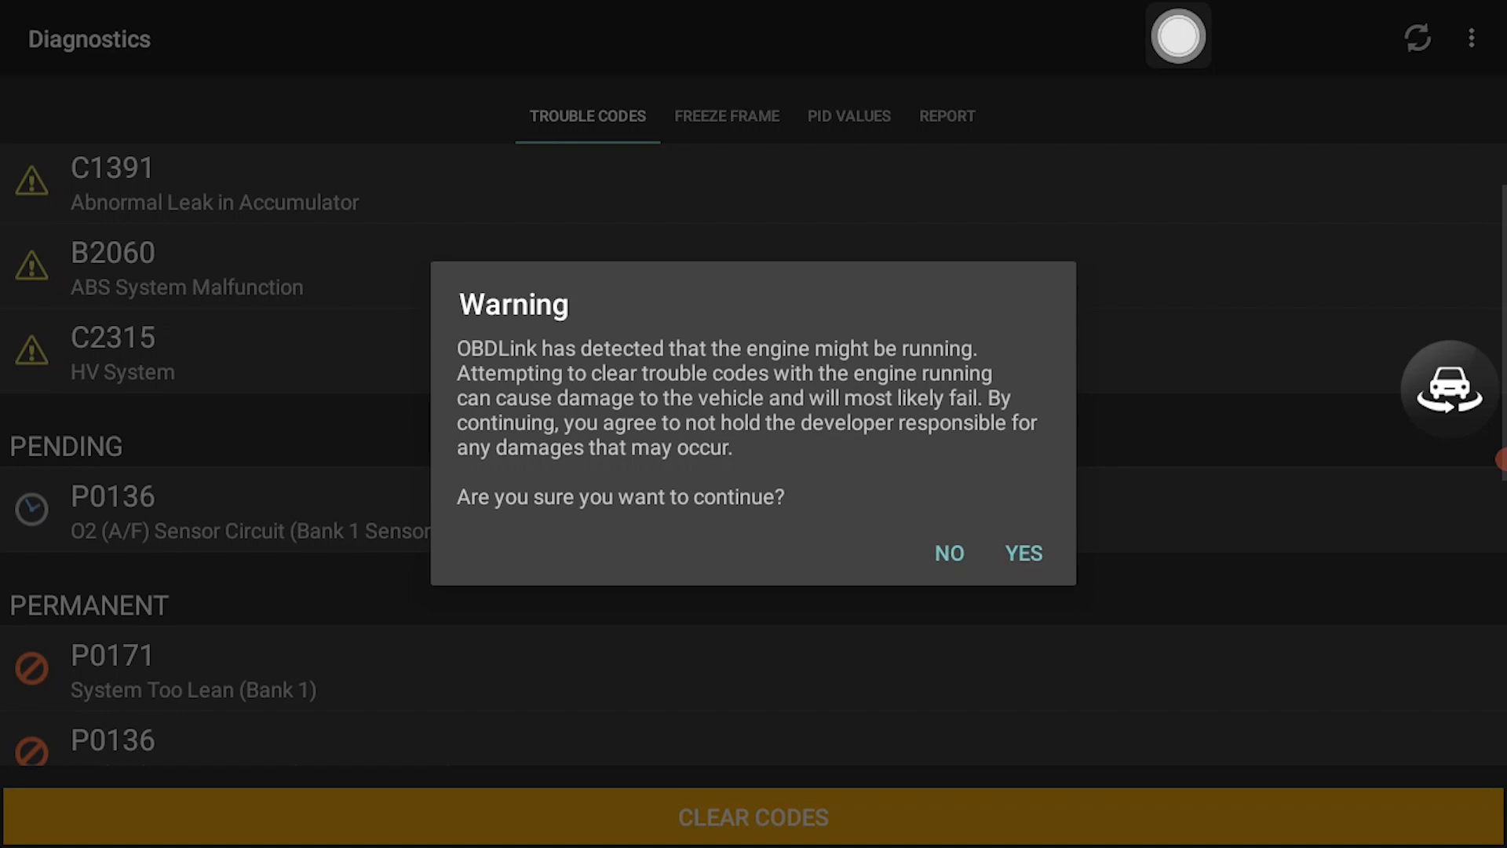
pyautogui.click(1022, 553)
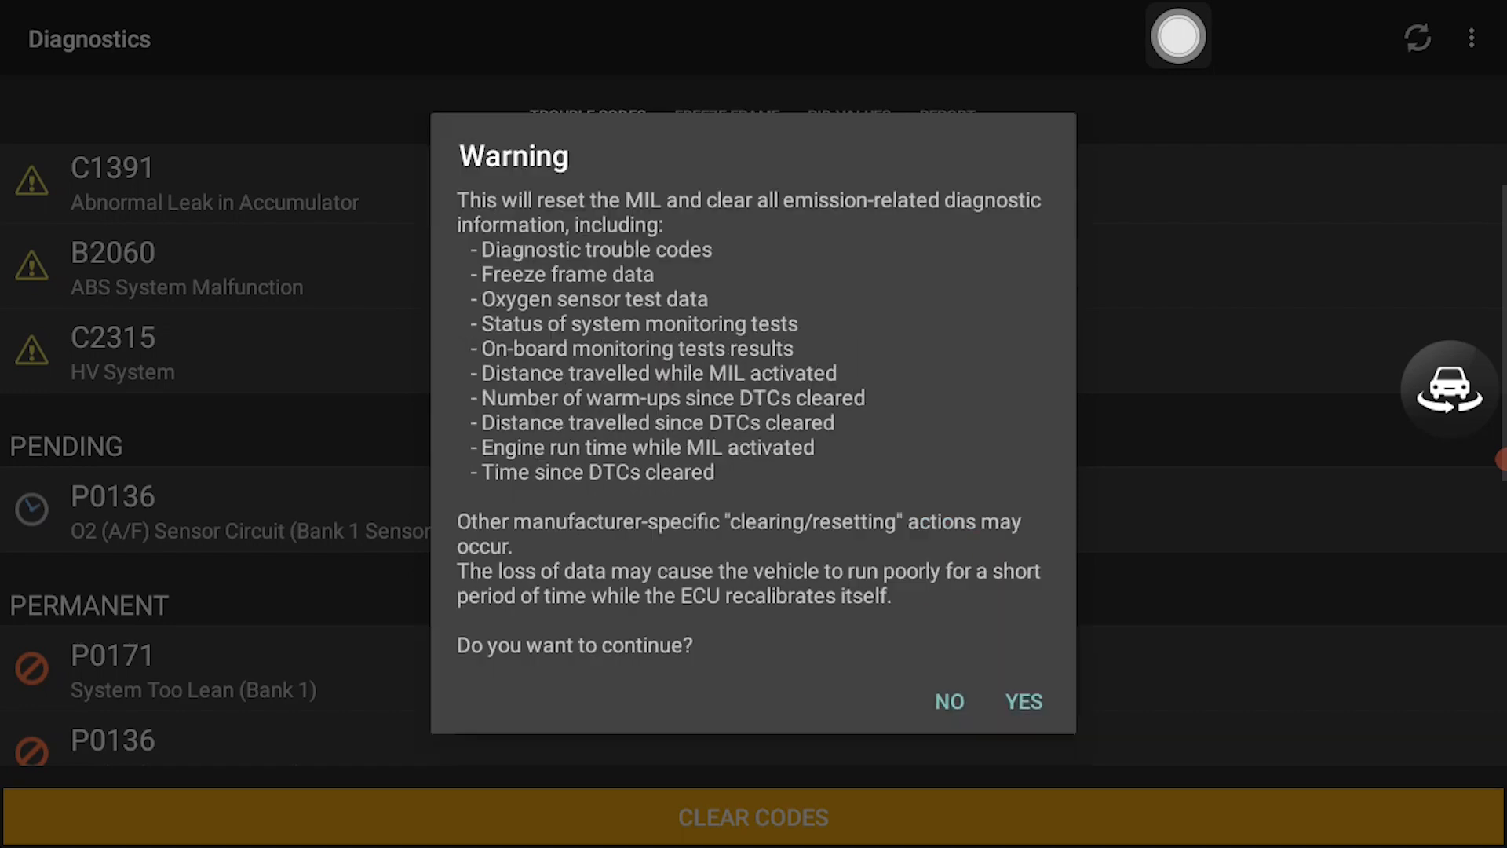
pyautogui.click(948, 702)
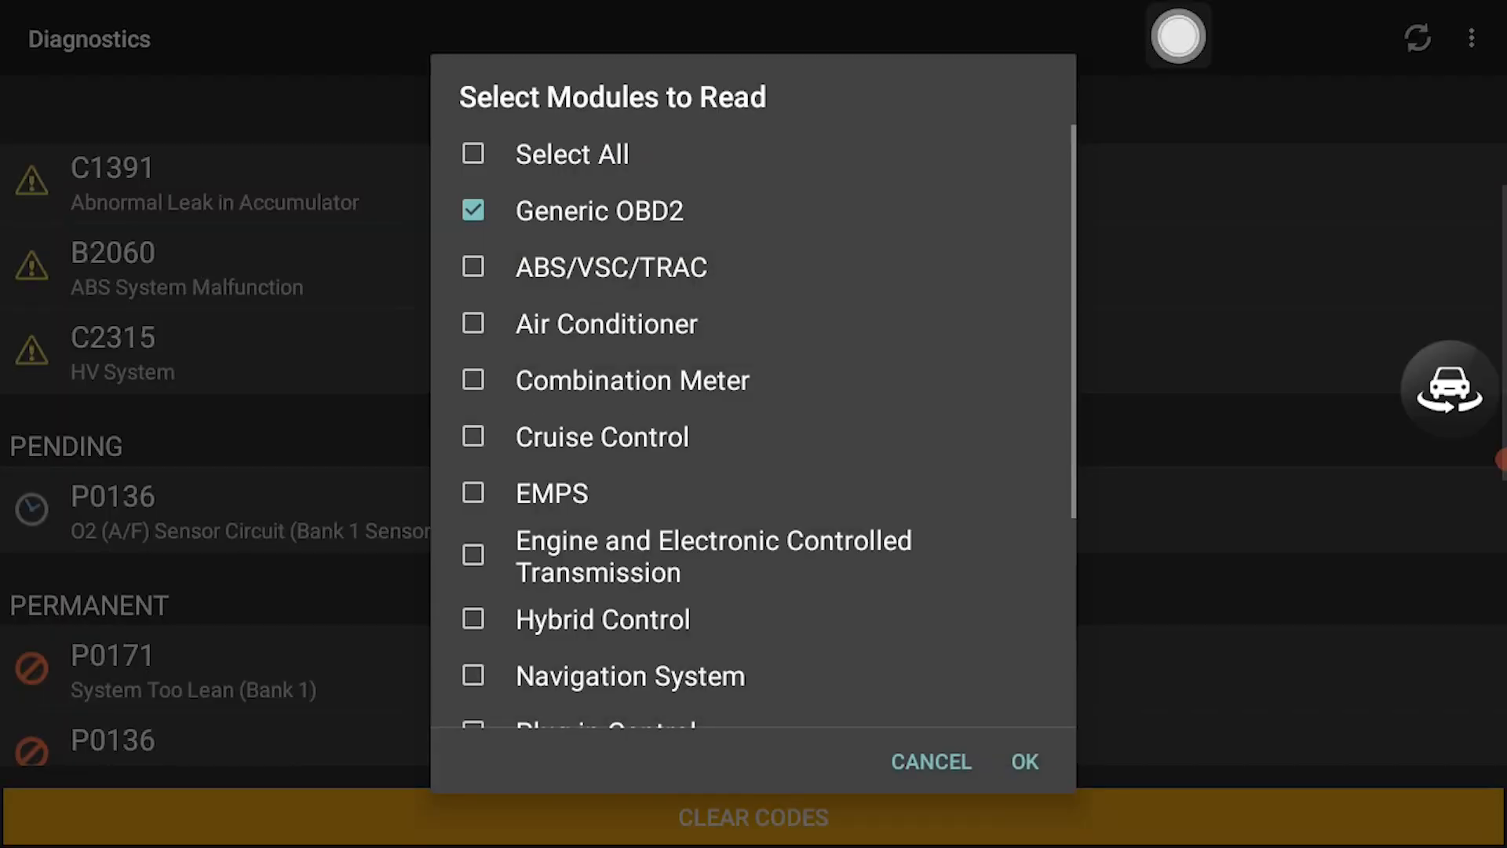
# Step: Reread trouble codes from all modules
pyautogui.click(472, 154)
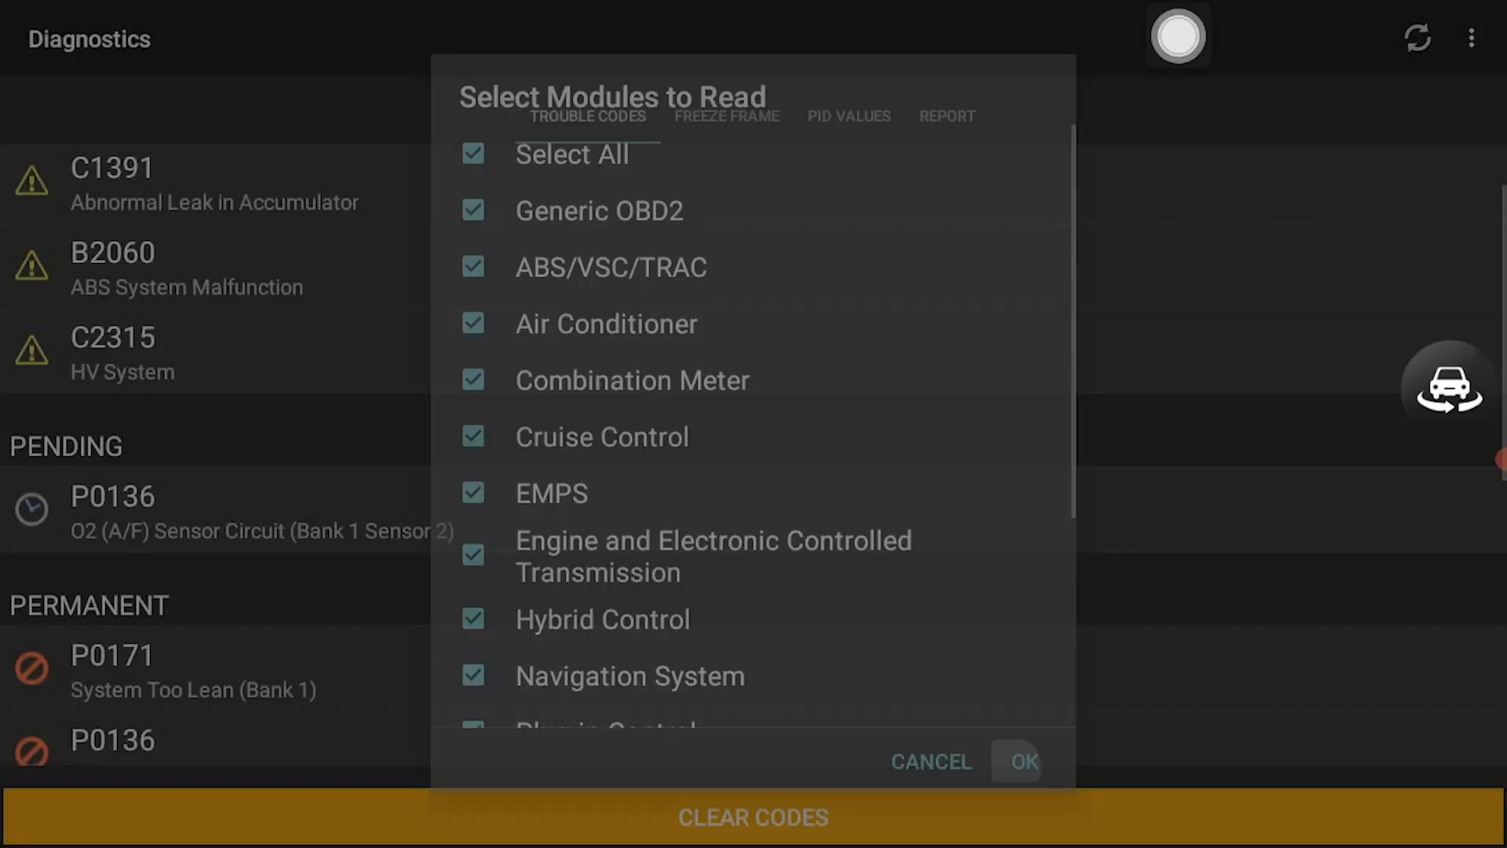
pyautogui.click(1017, 761)
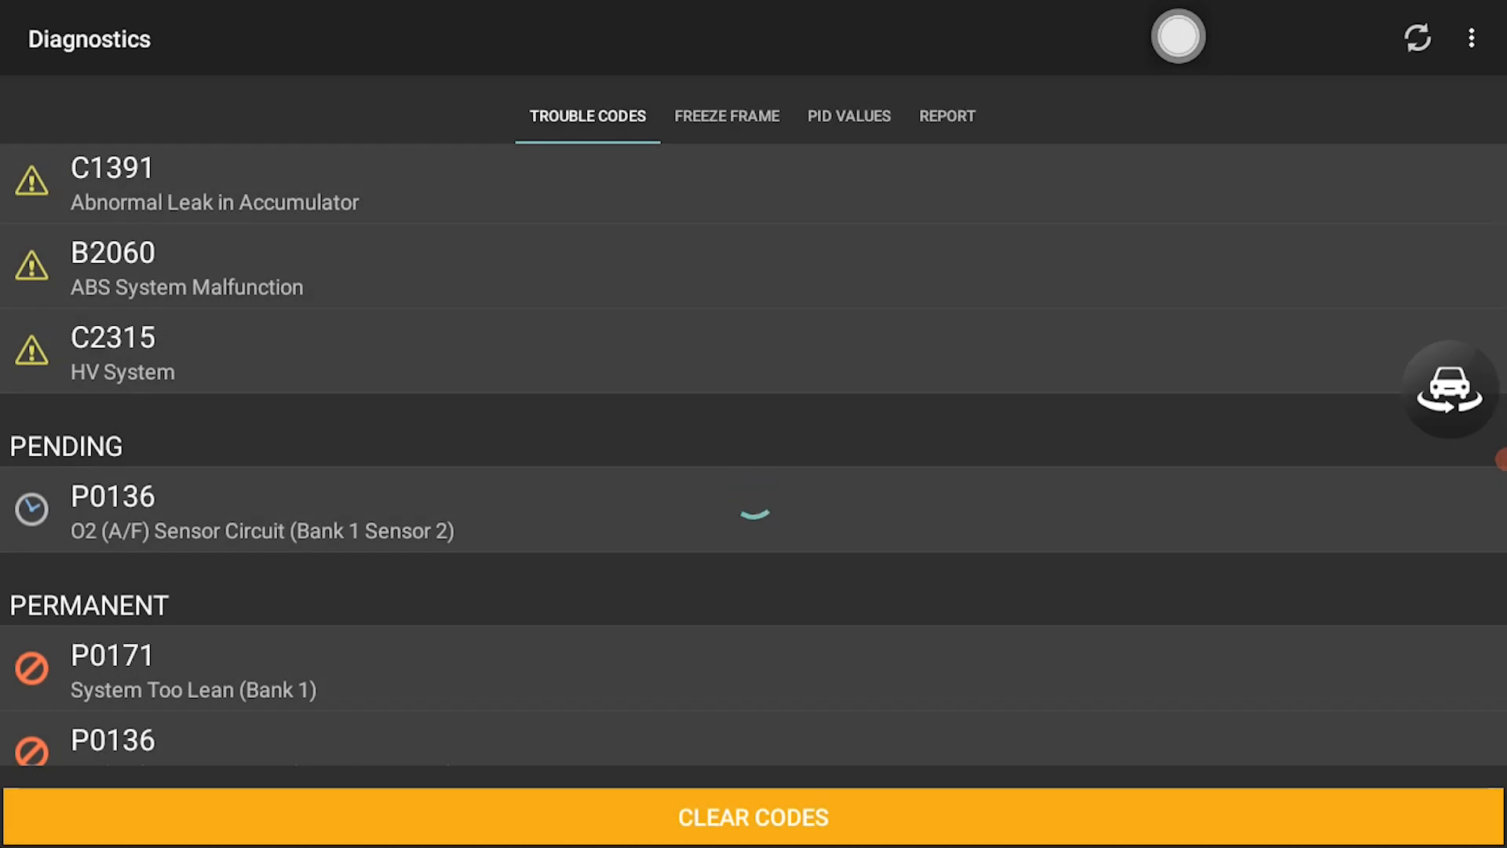
pyautogui.scroll(-3)
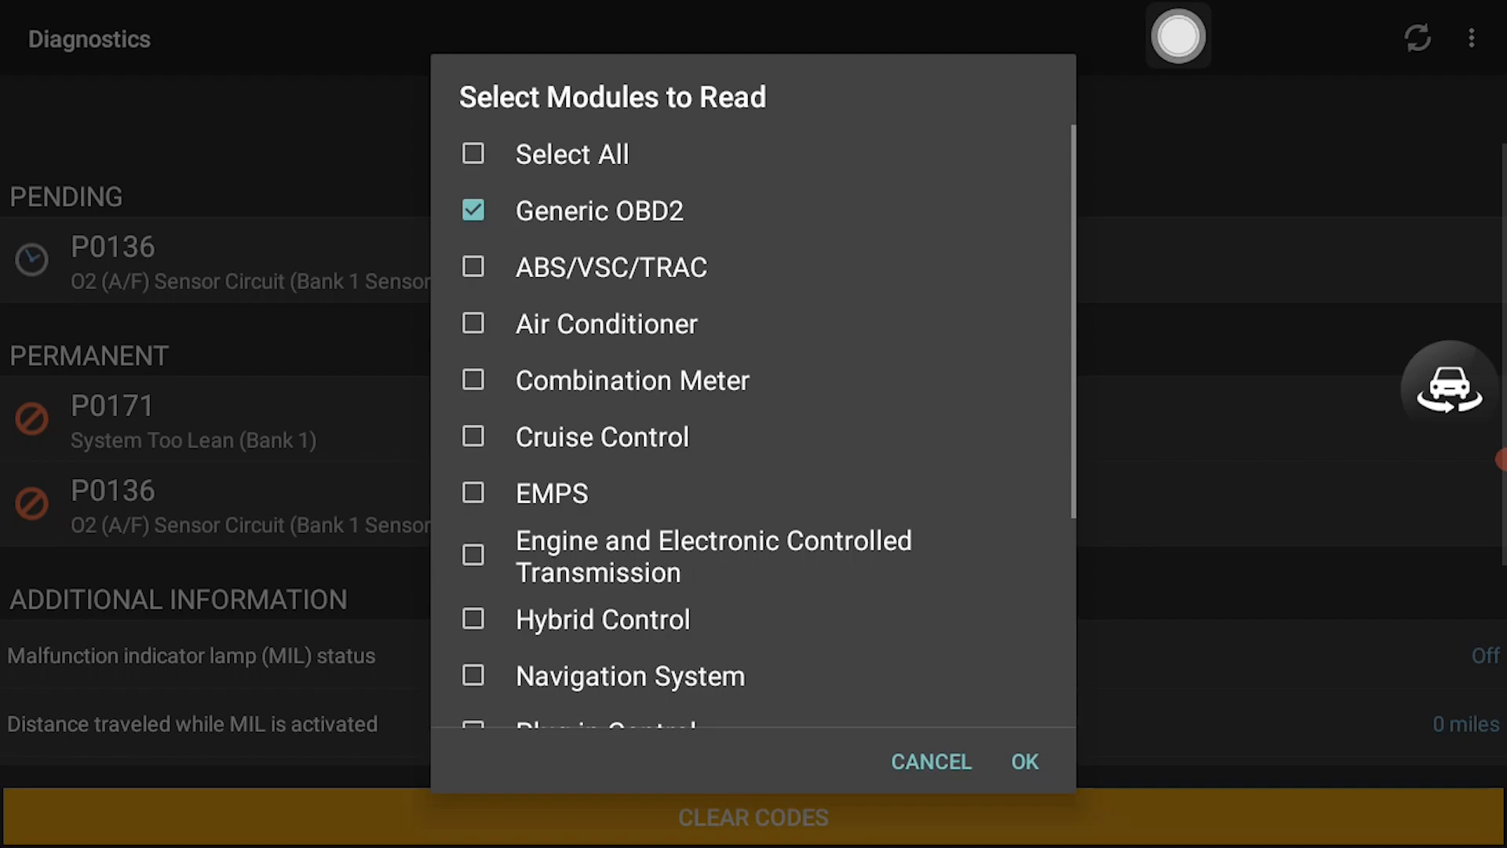
# Step: Dismiss the module chooser, check freeze frame data, and bring up the diagnostic report summary
pyautogui.click(929, 761)
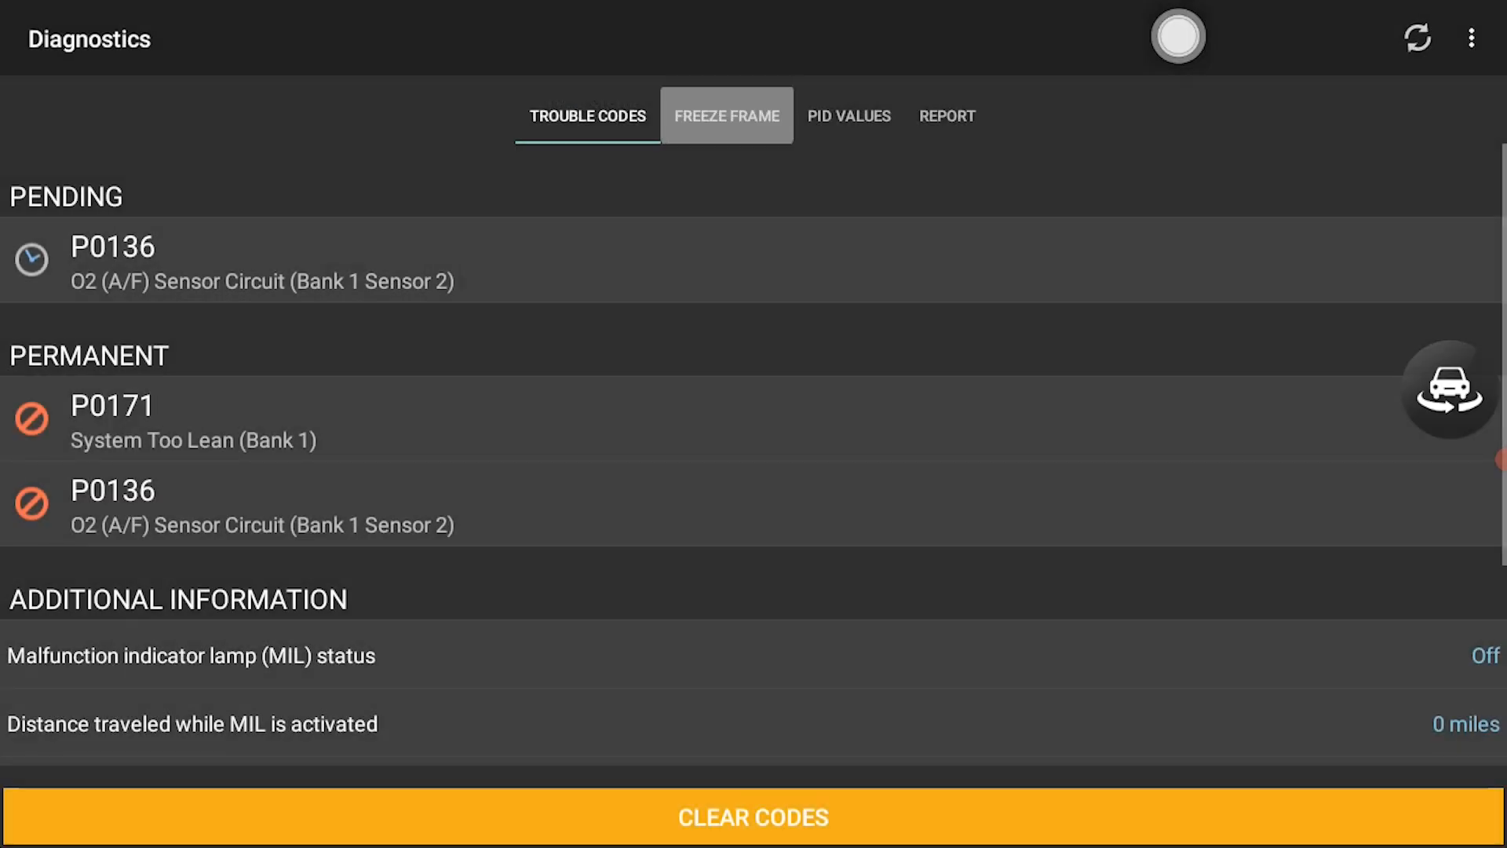
pyautogui.click(725, 115)
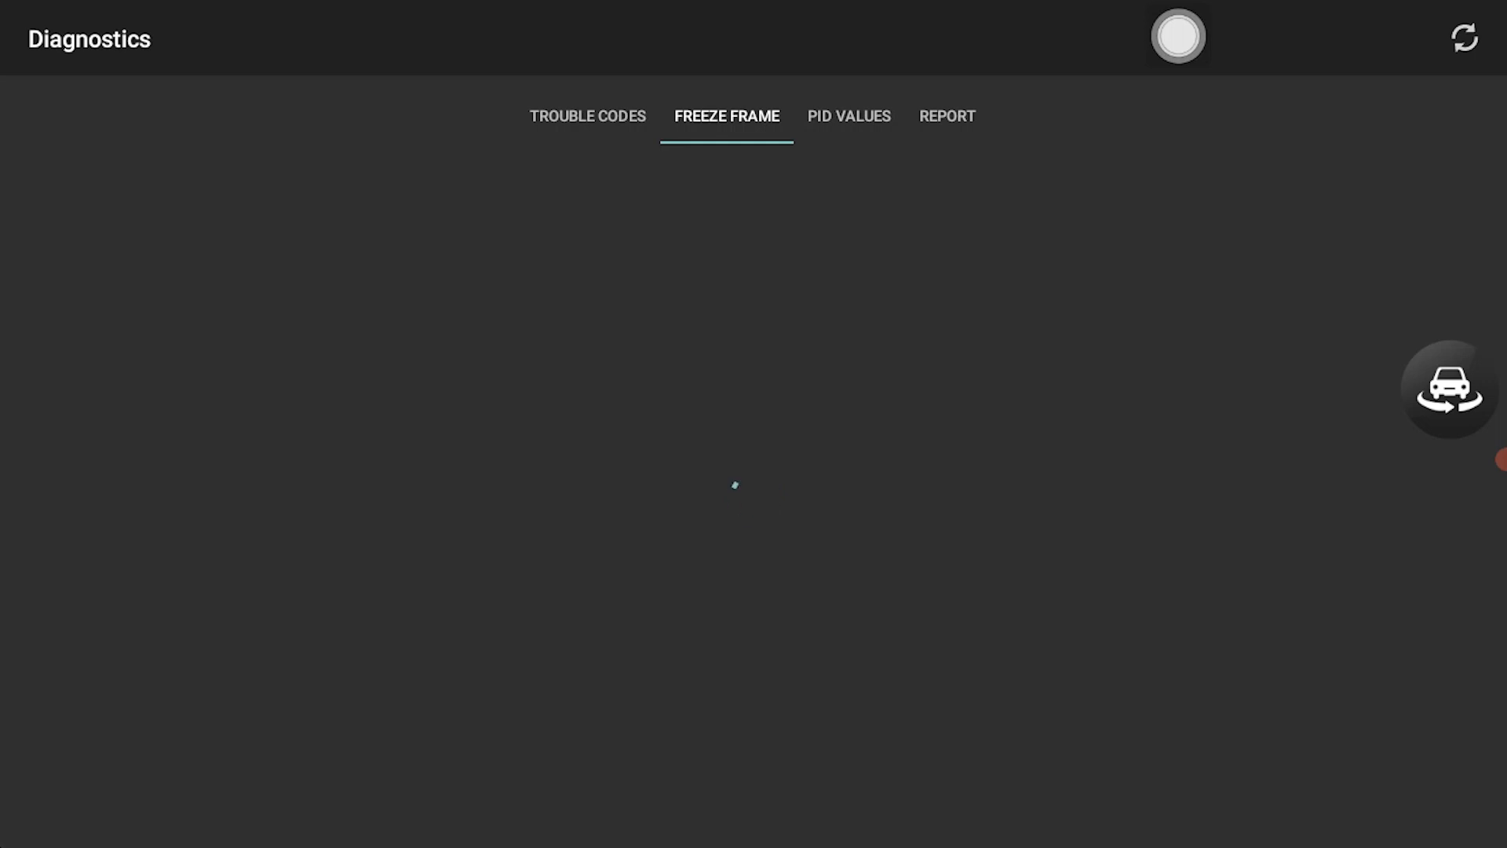
pyautogui.click(947, 115)
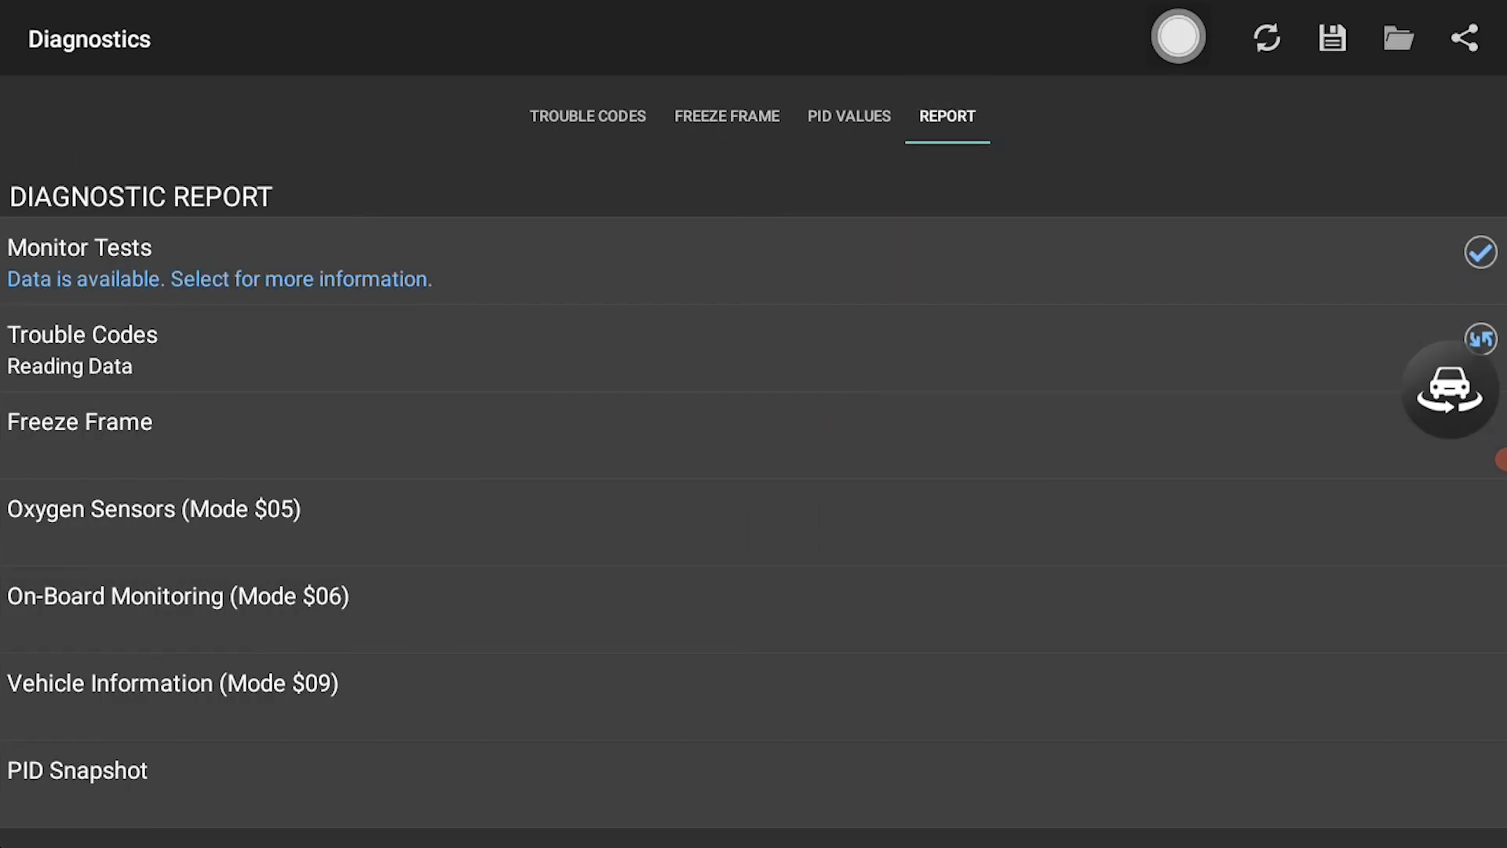